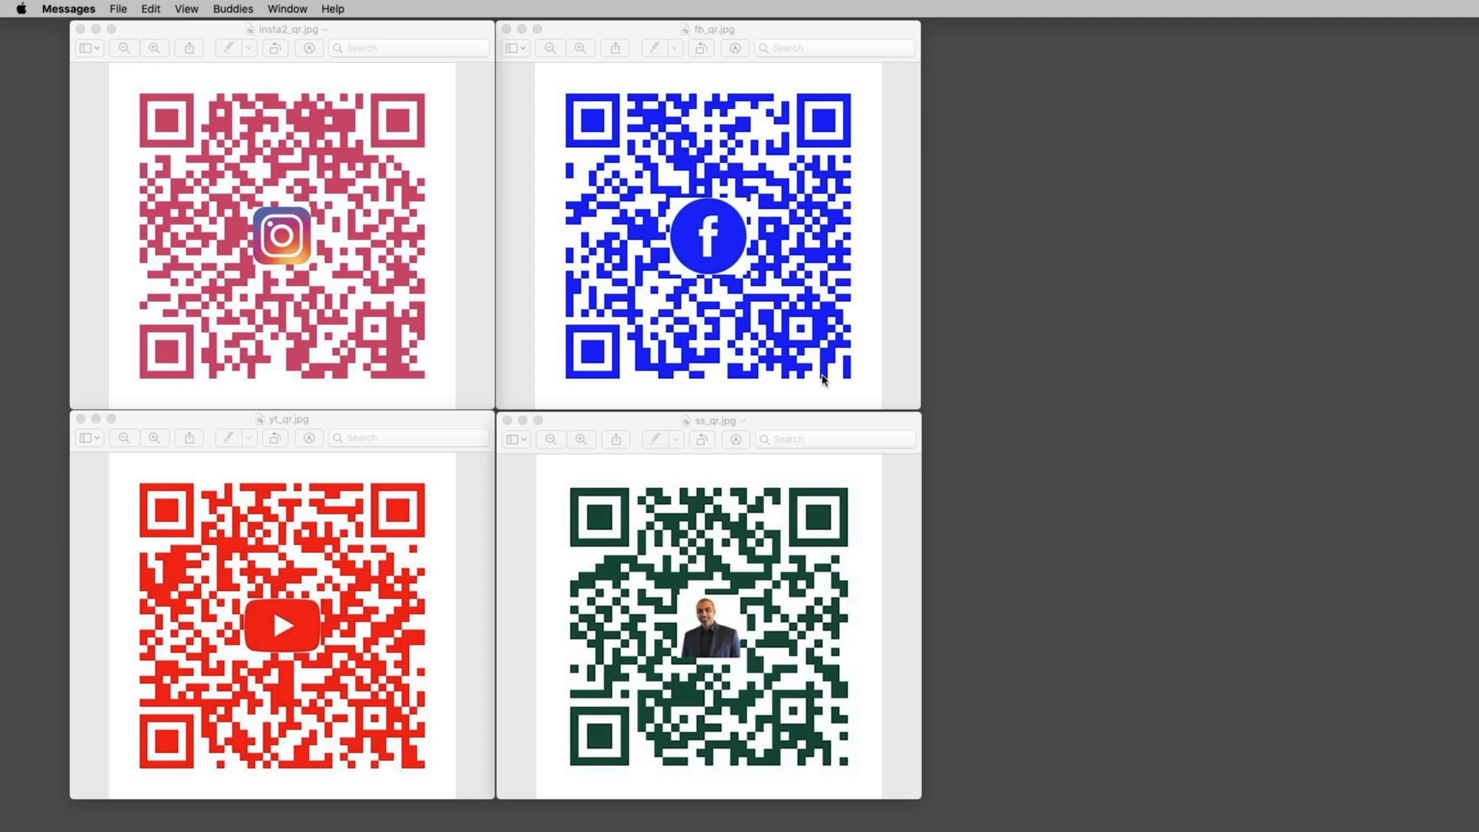
mouse_move(293, 264)
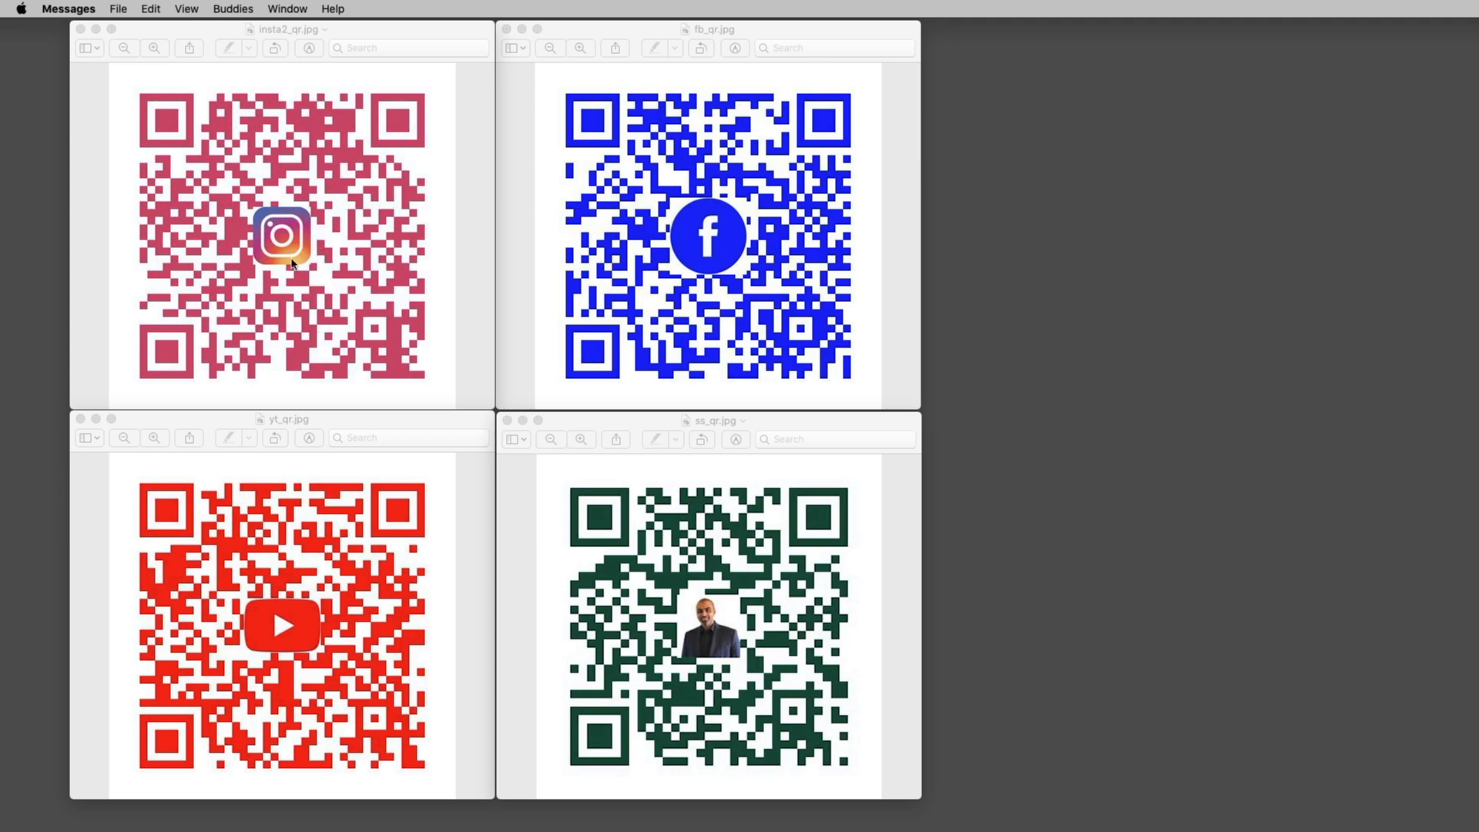
mouse_move(739, 253)
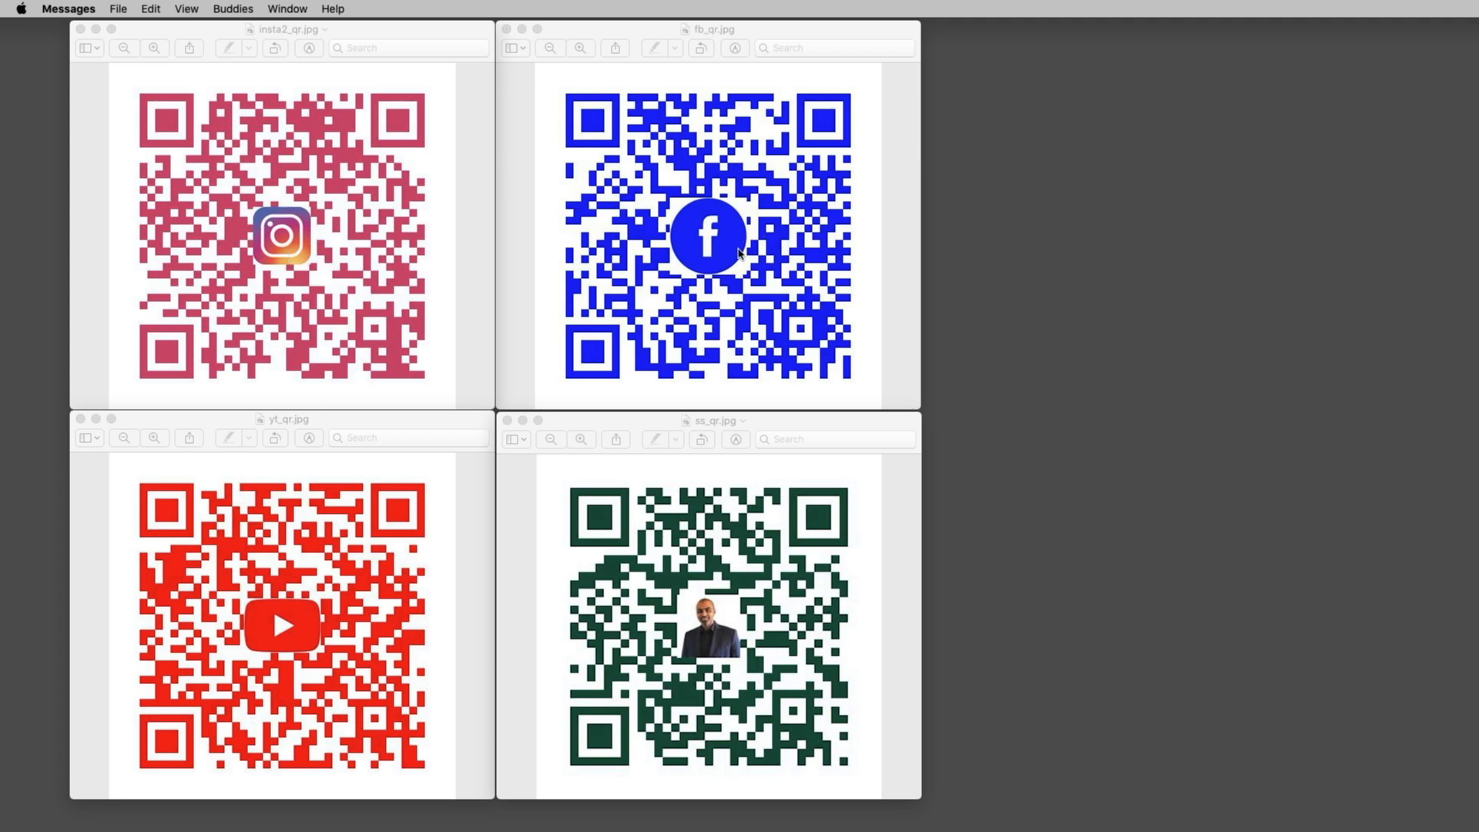
mouse_move(717, 692)
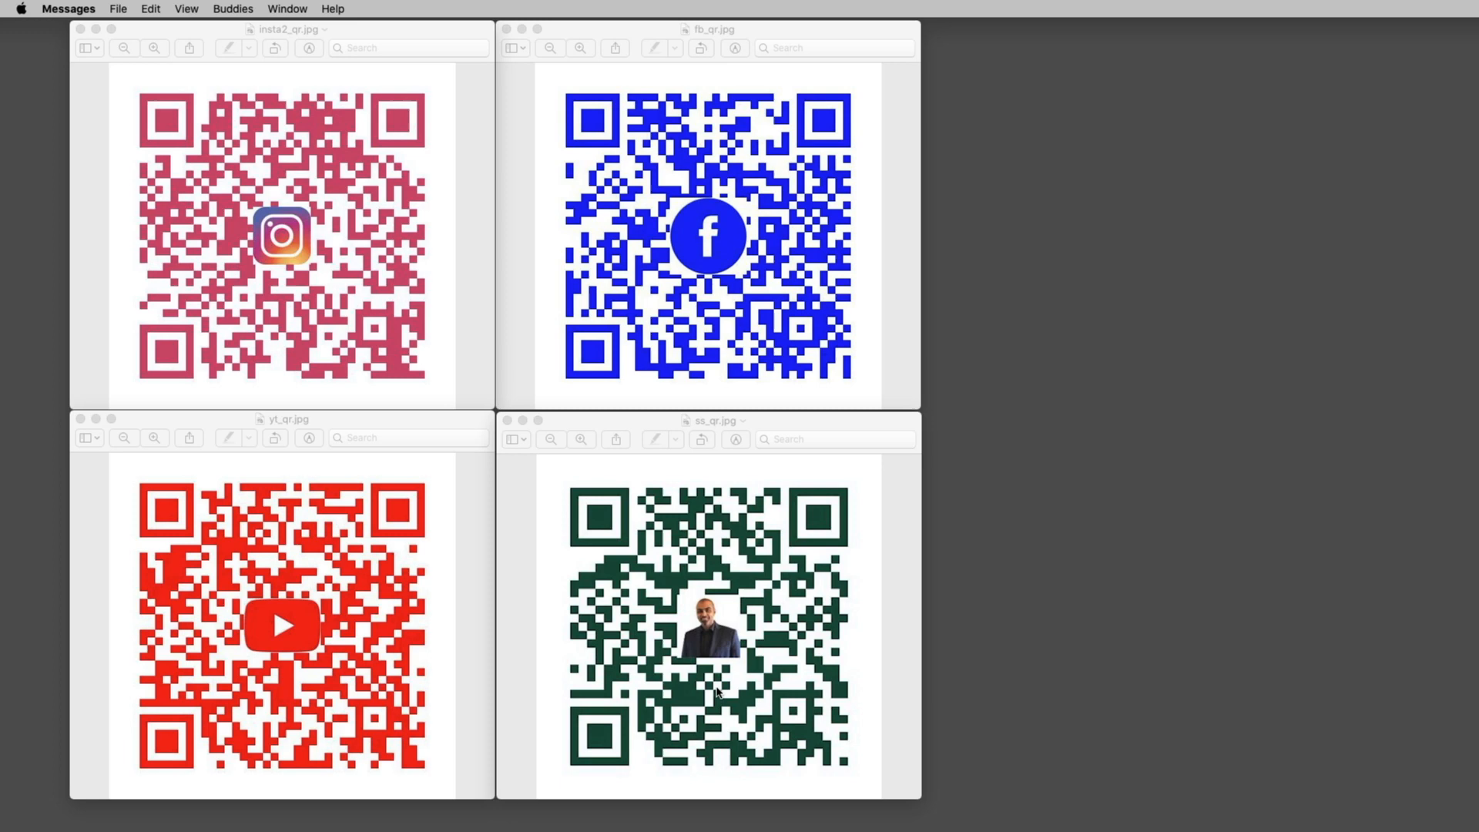
mouse_move(287, 270)
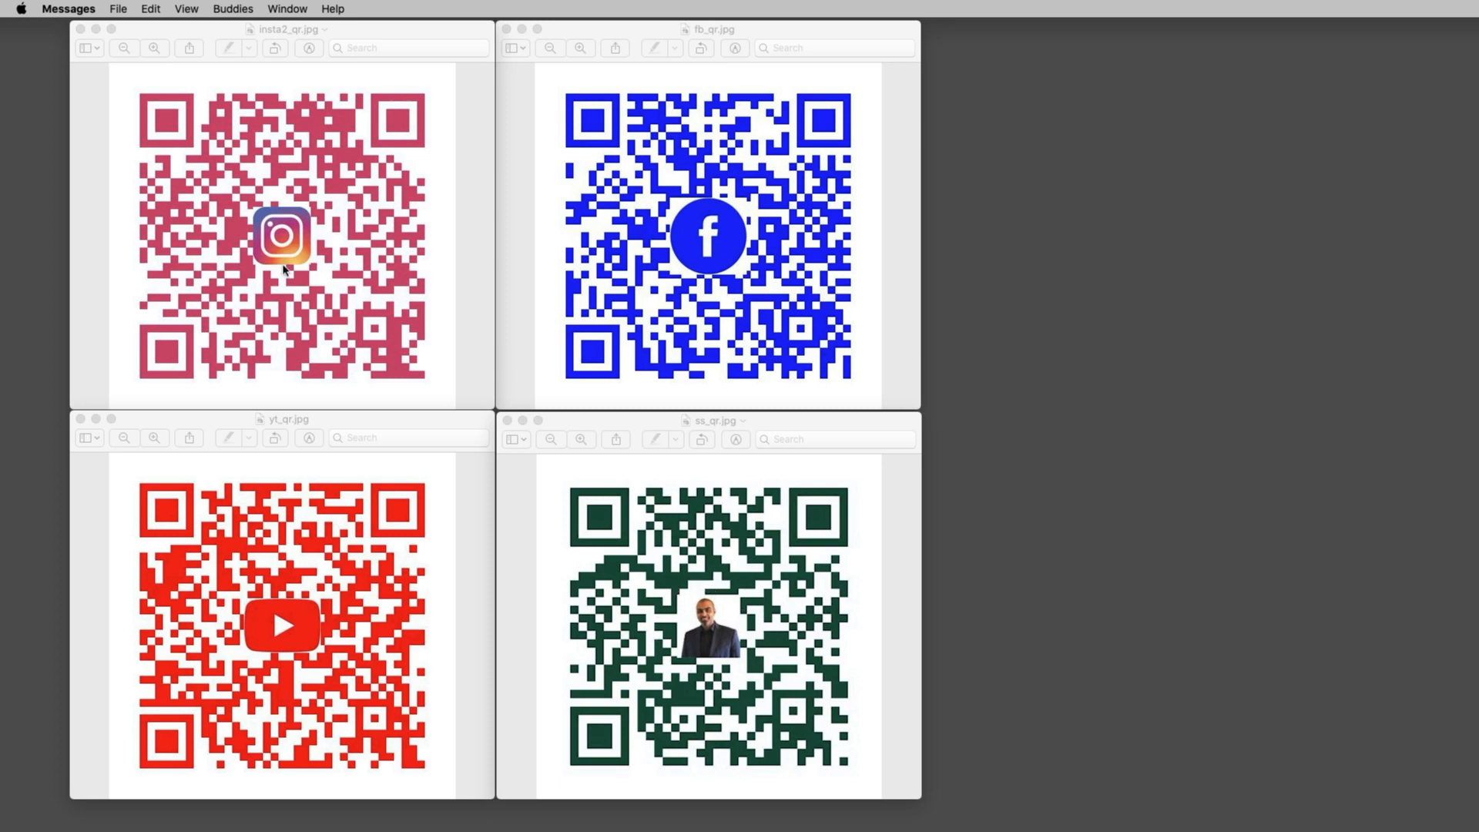
mouse_move(717, 610)
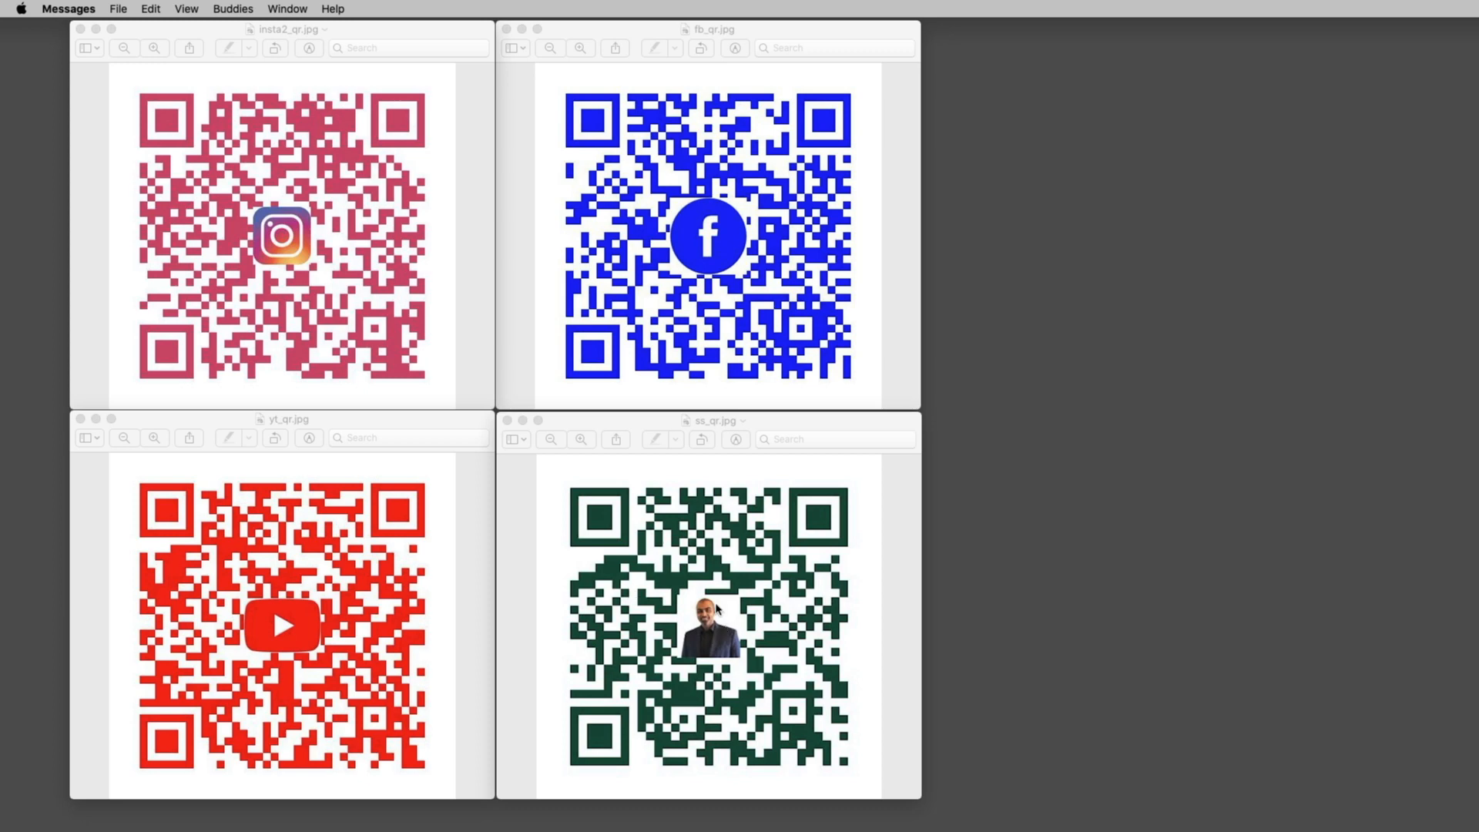
mouse_move(243, 611)
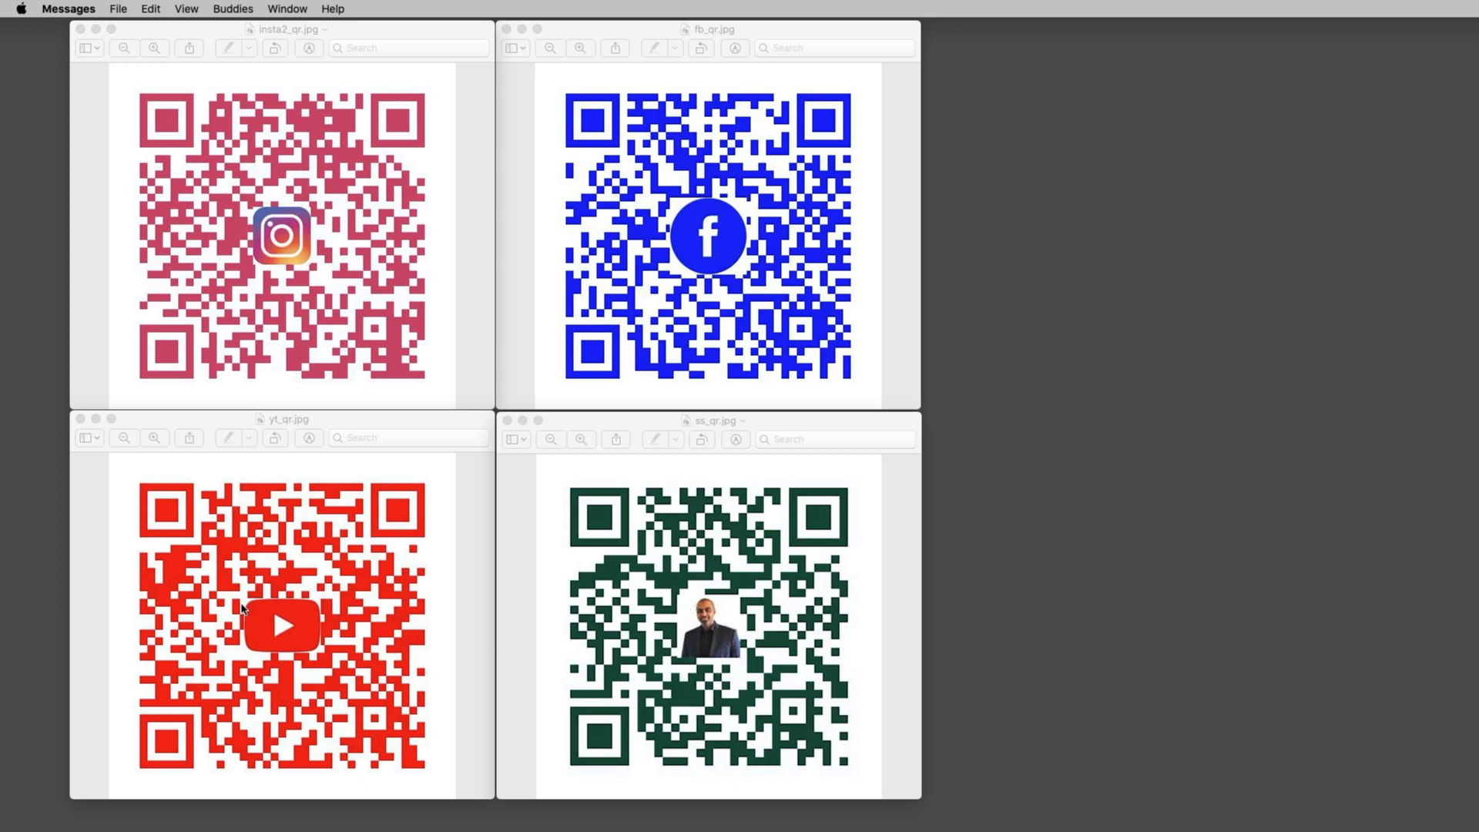
mouse_move(302, 618)
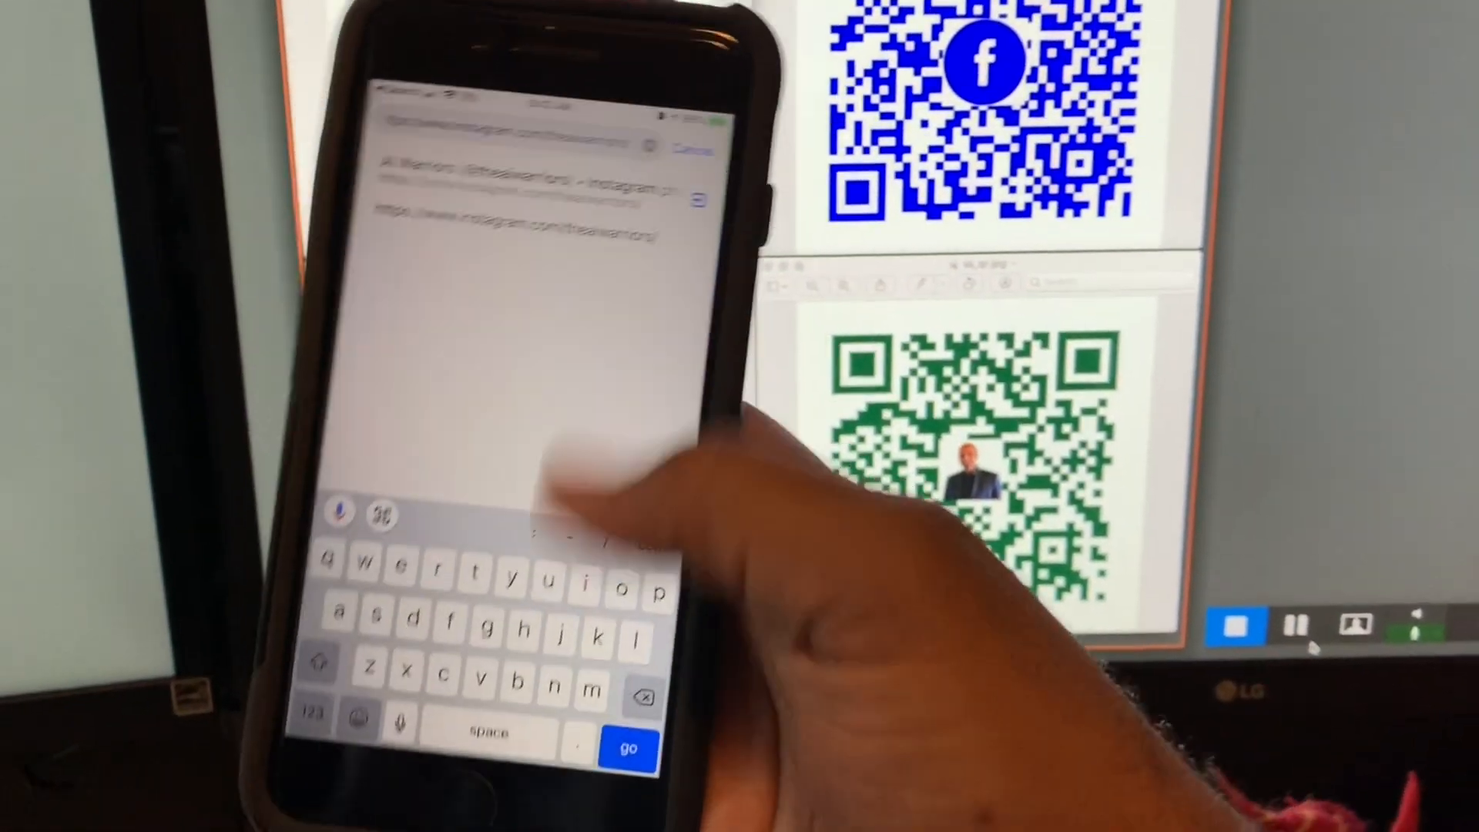
Search the script for 'qr' and select every use of qrcode.
click(629, 748)
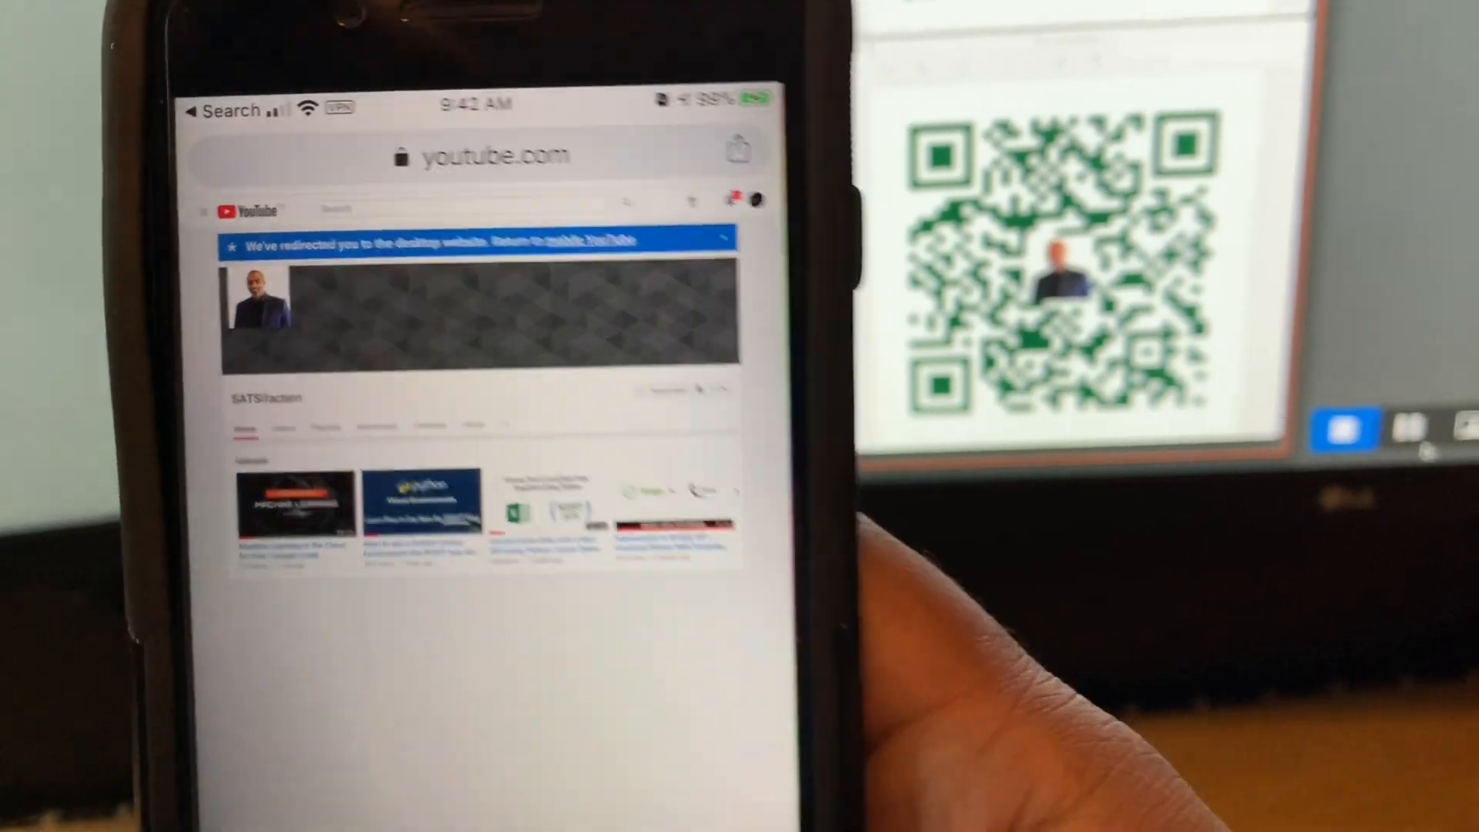
text(qr)
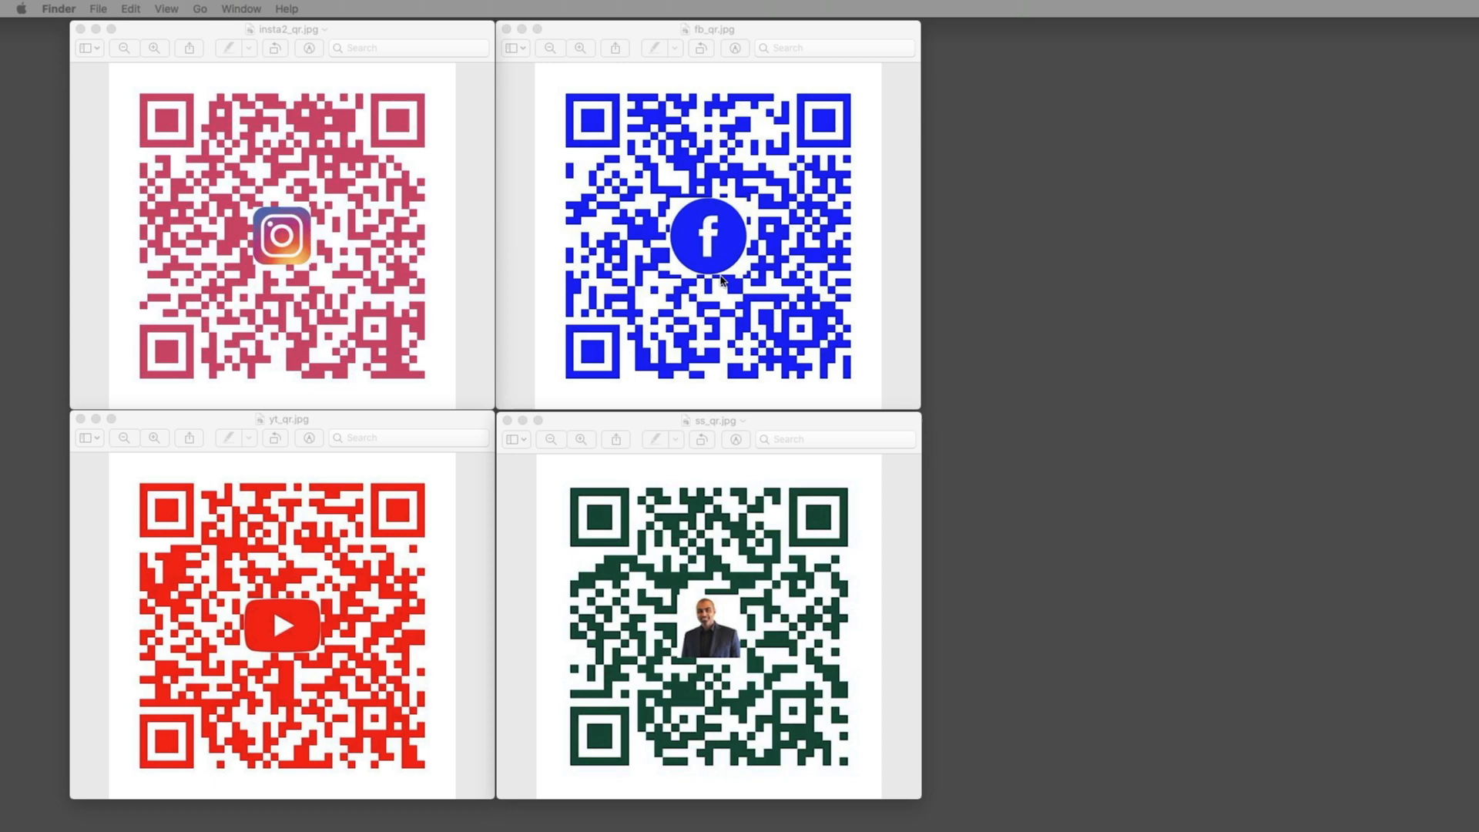
mouse_move(514, 399)
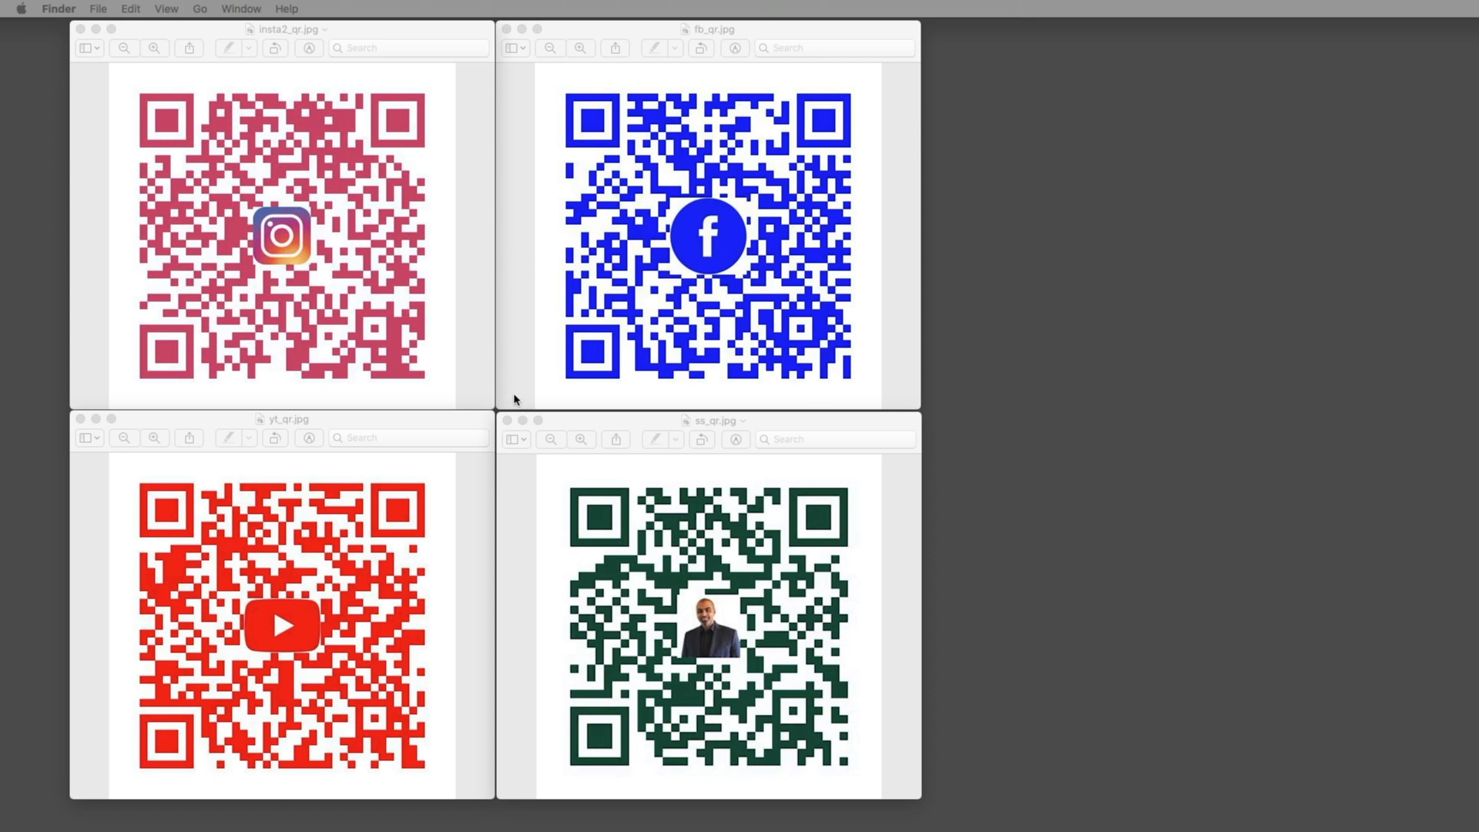
mouse_move(857, 582)
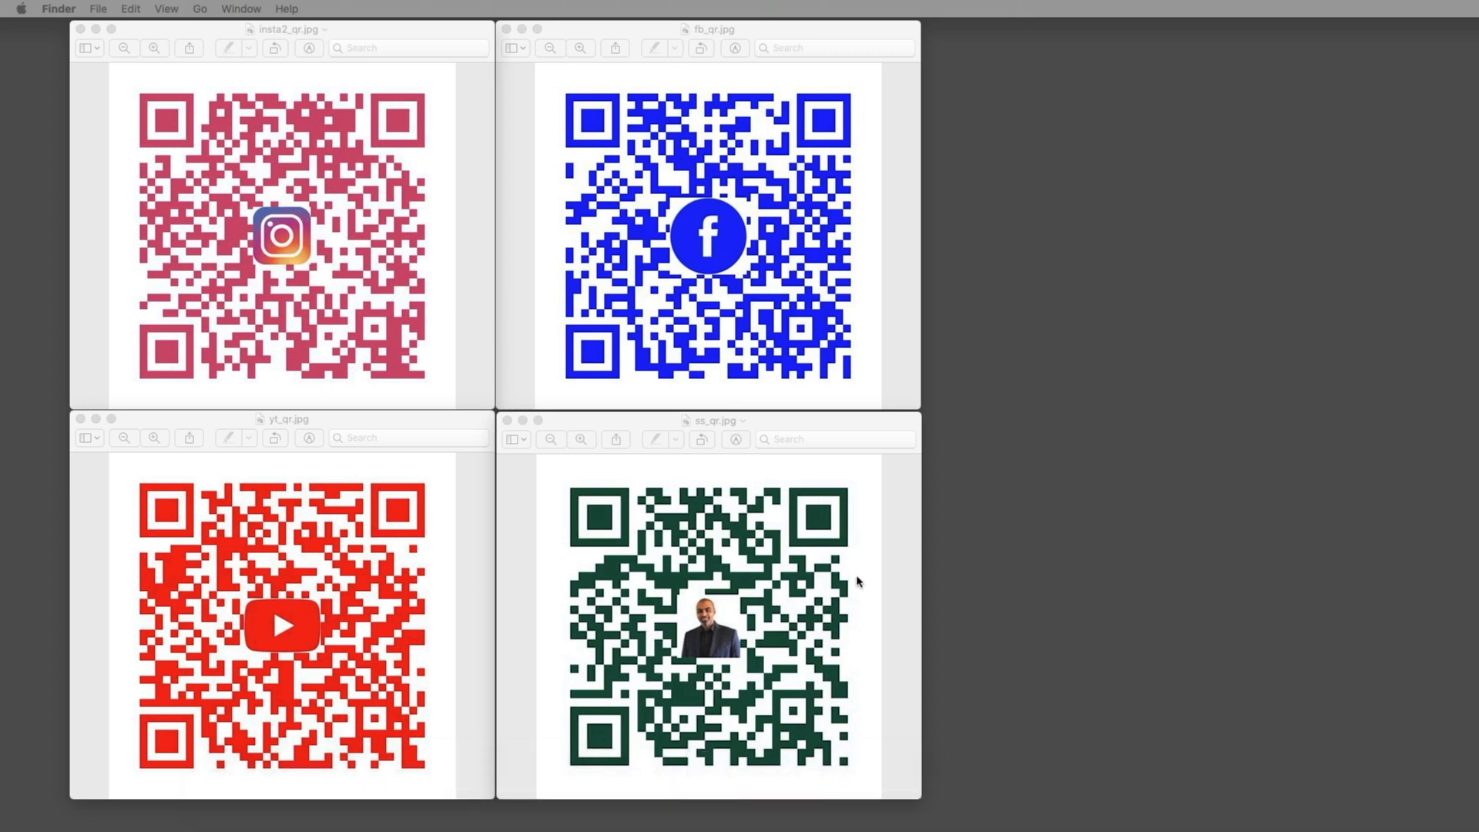
mouse_move(910, 827)
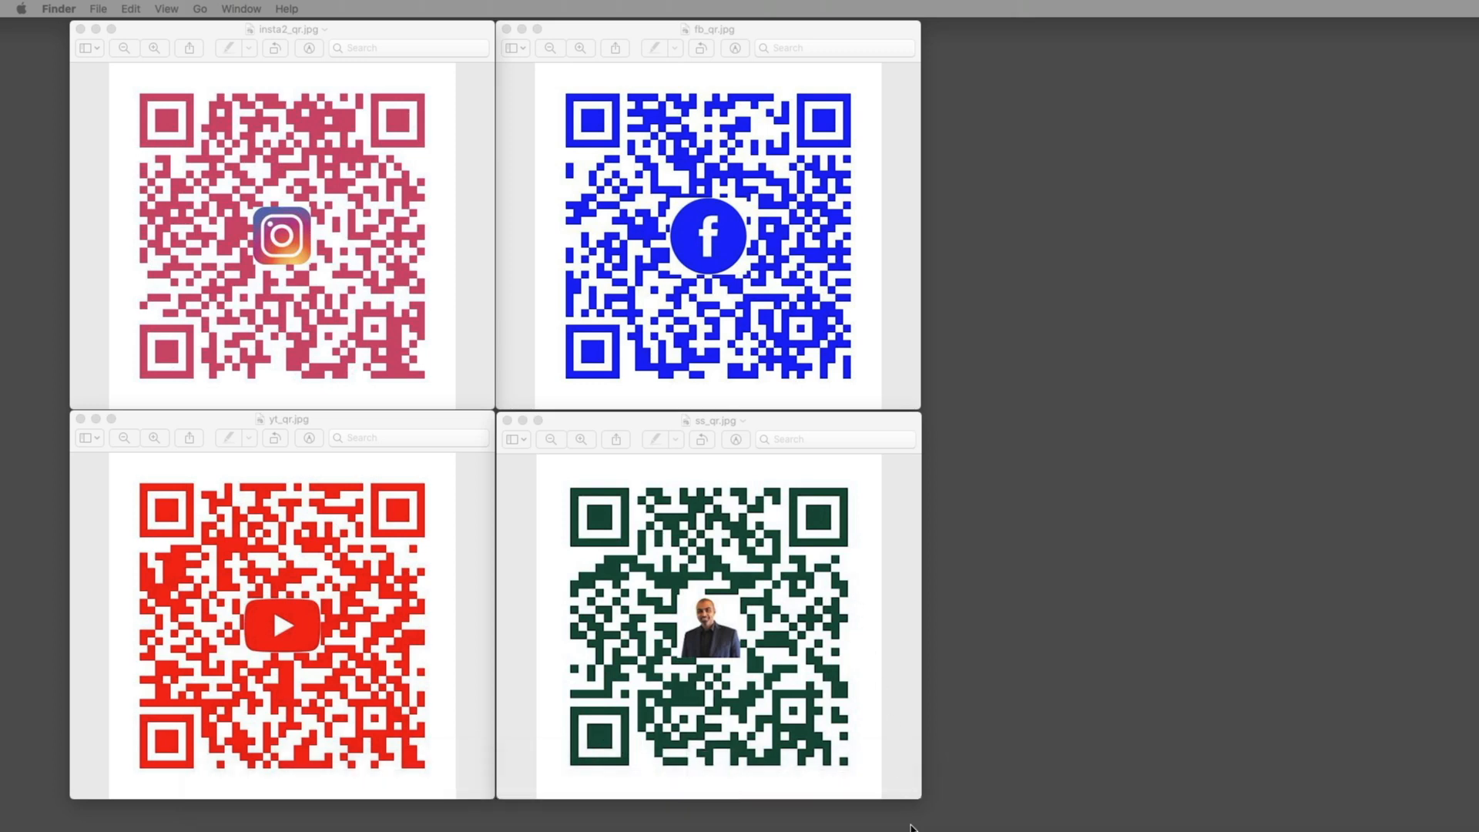
mouse_move(398, 800)
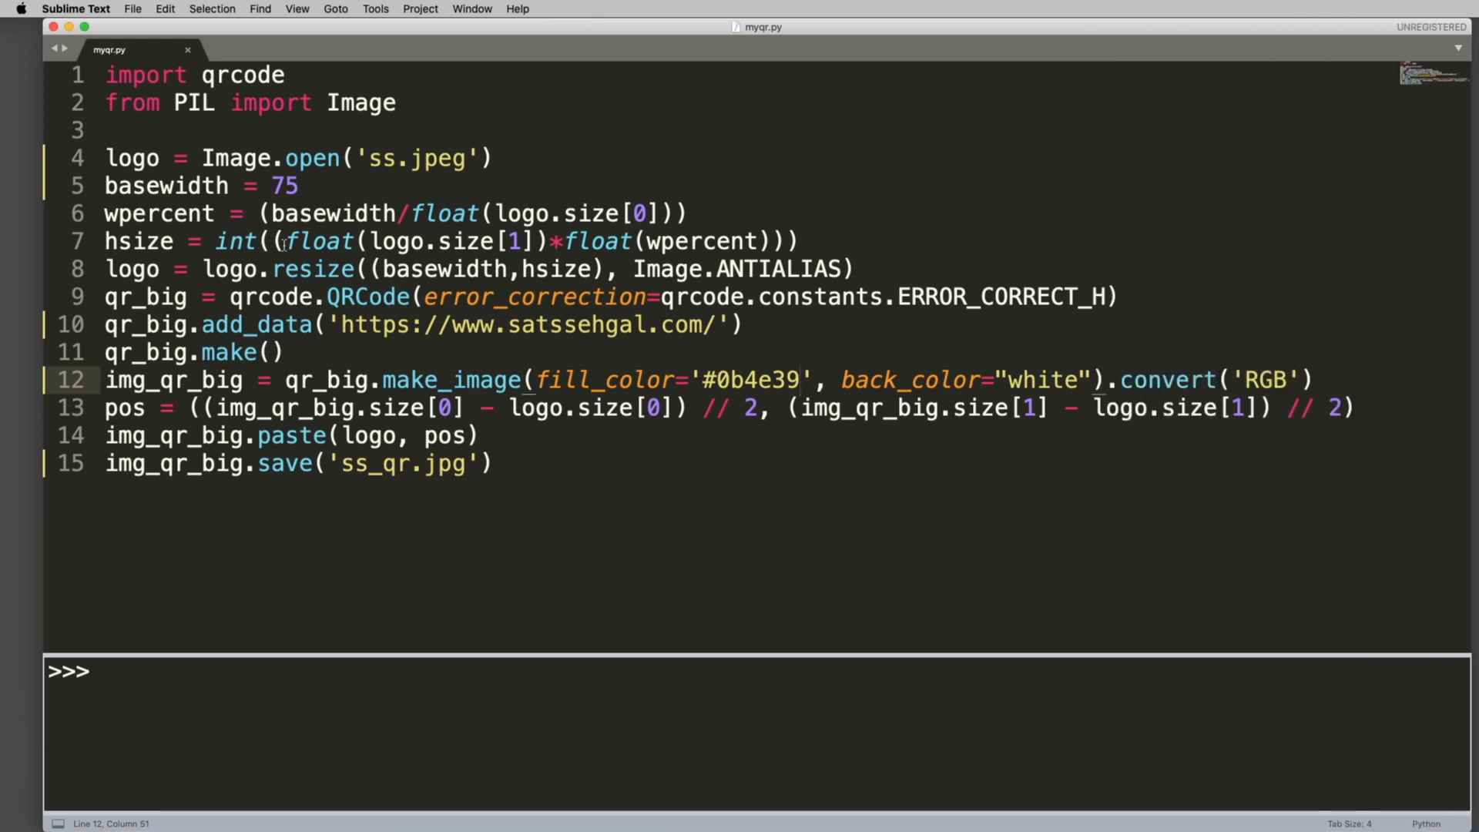
double_click(243, 74)
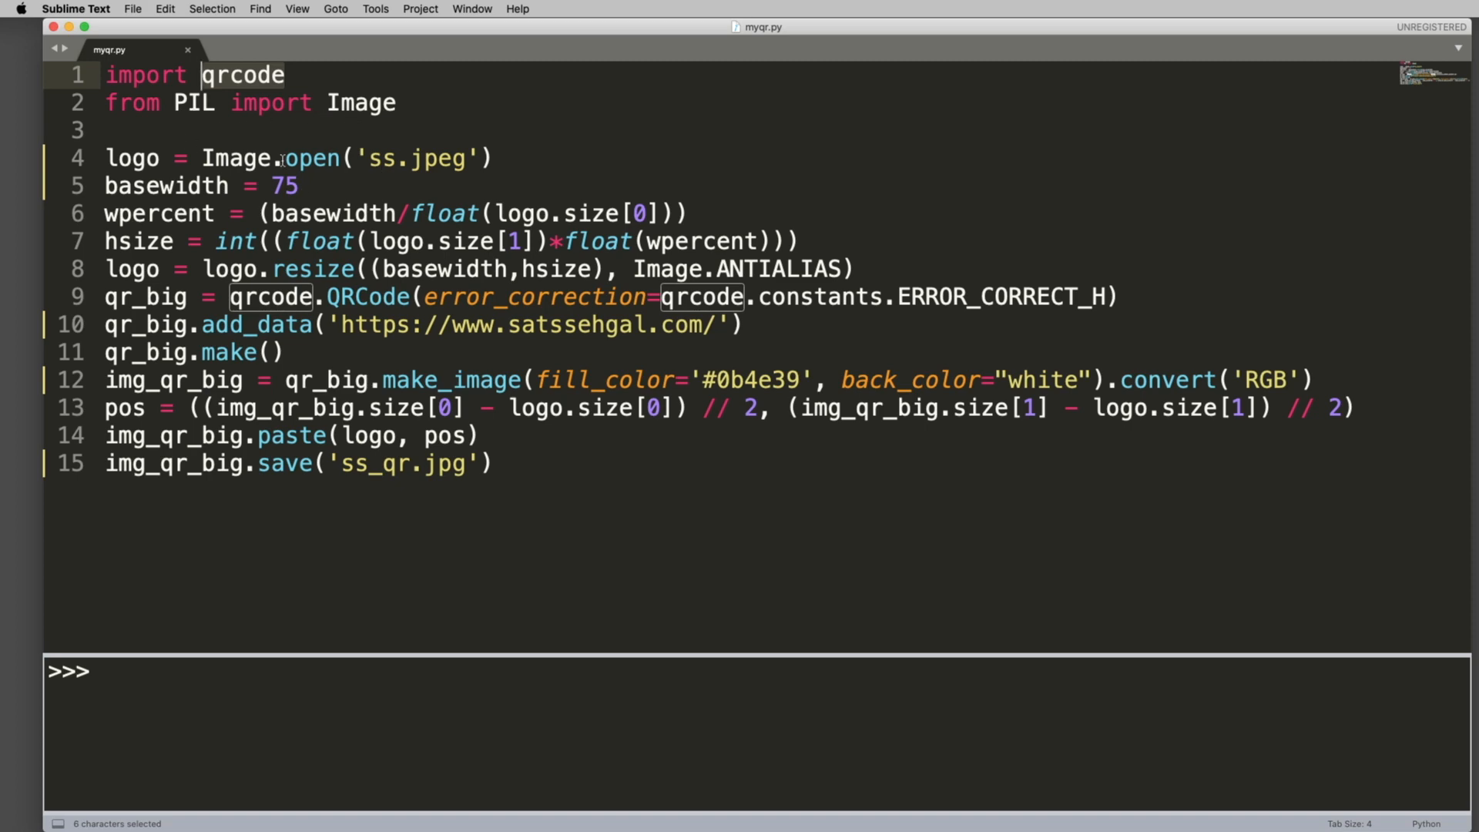
mouse_move(333, 261)
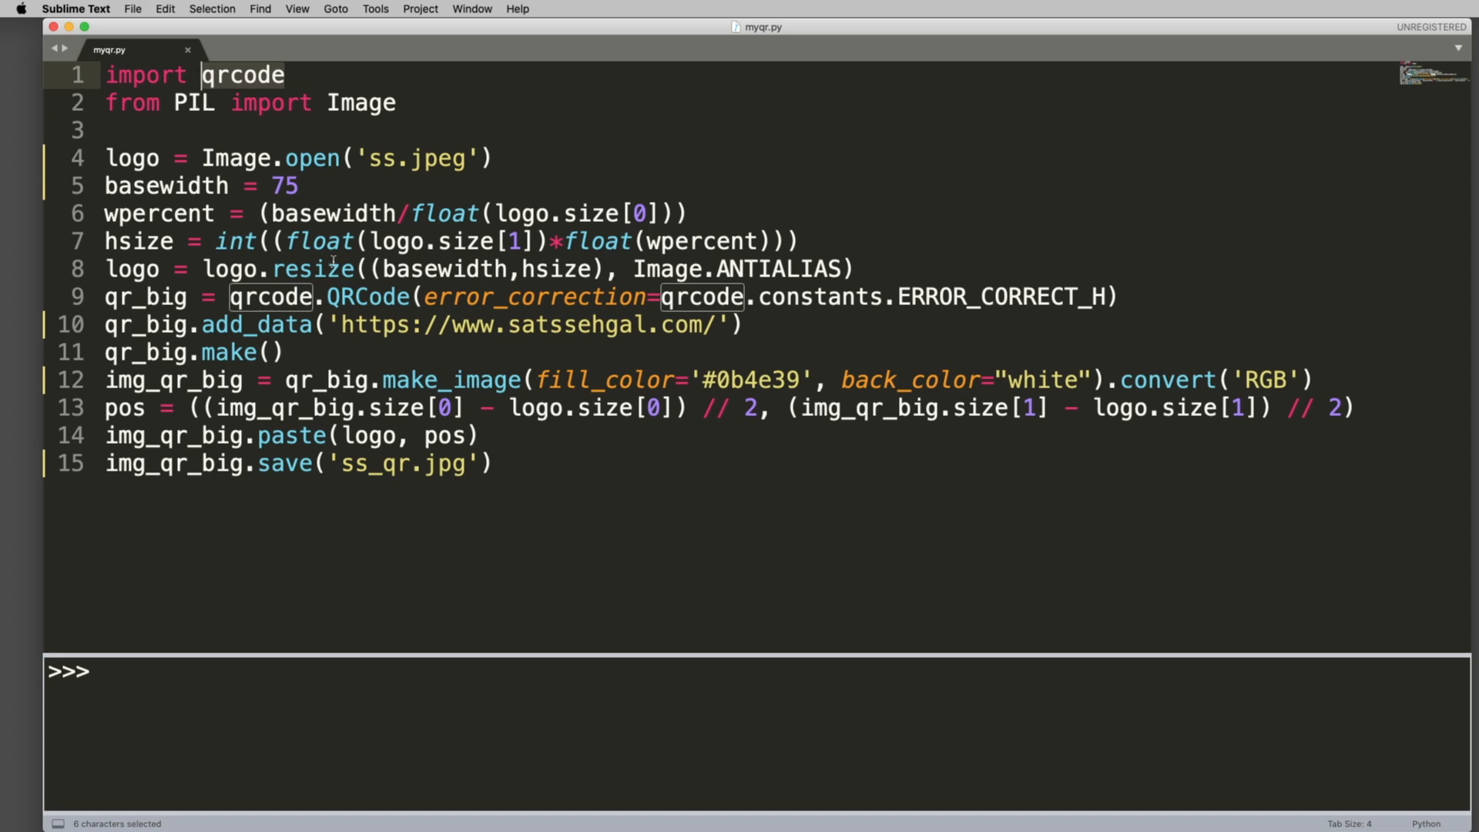
mouse_move(1374, 332)
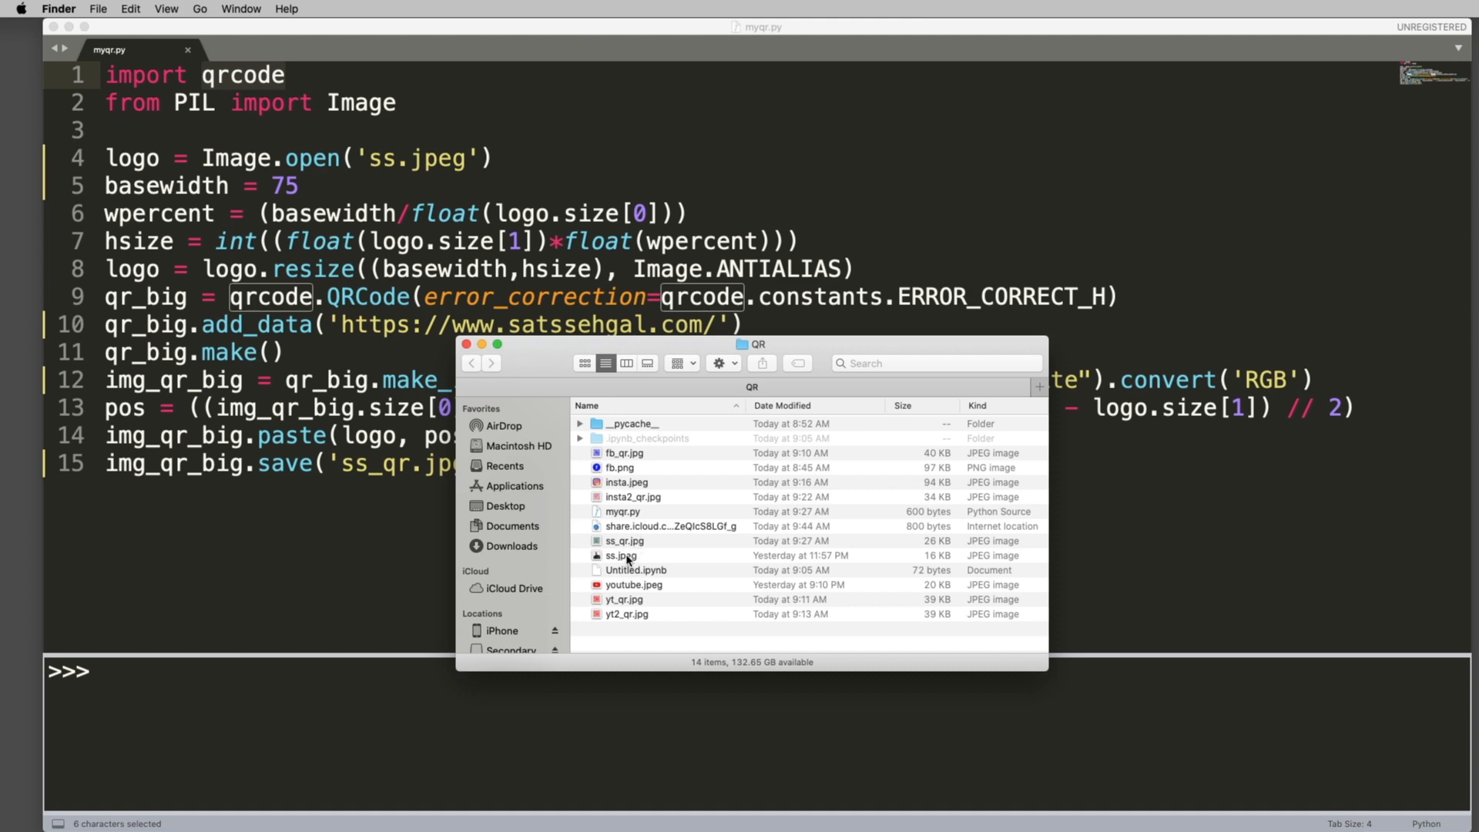
Preview the ss.jpeg, Facebook QR code and YouTube logo images, closing each.
double_click(625, 541)
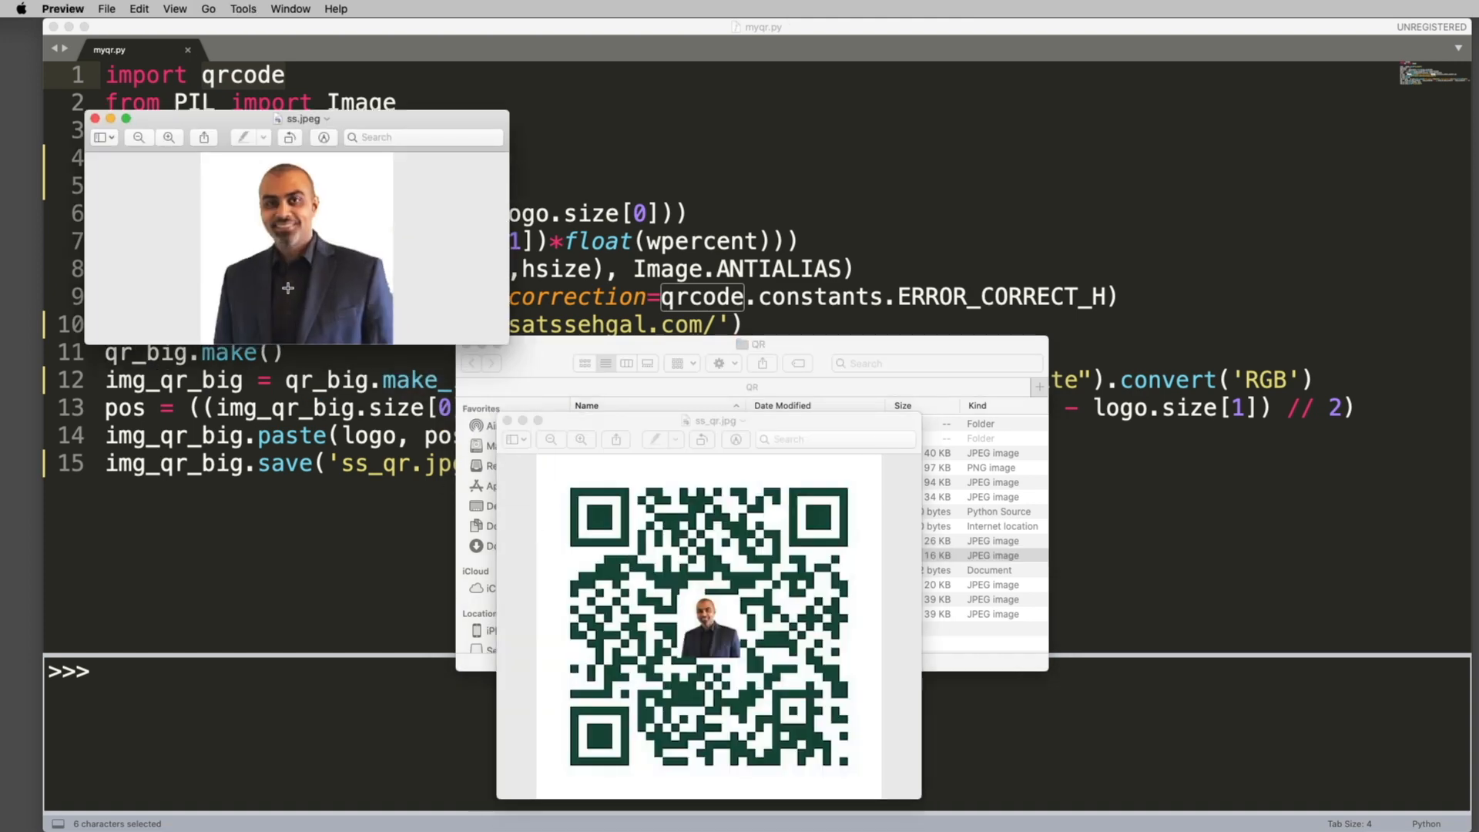
click(94, 118)
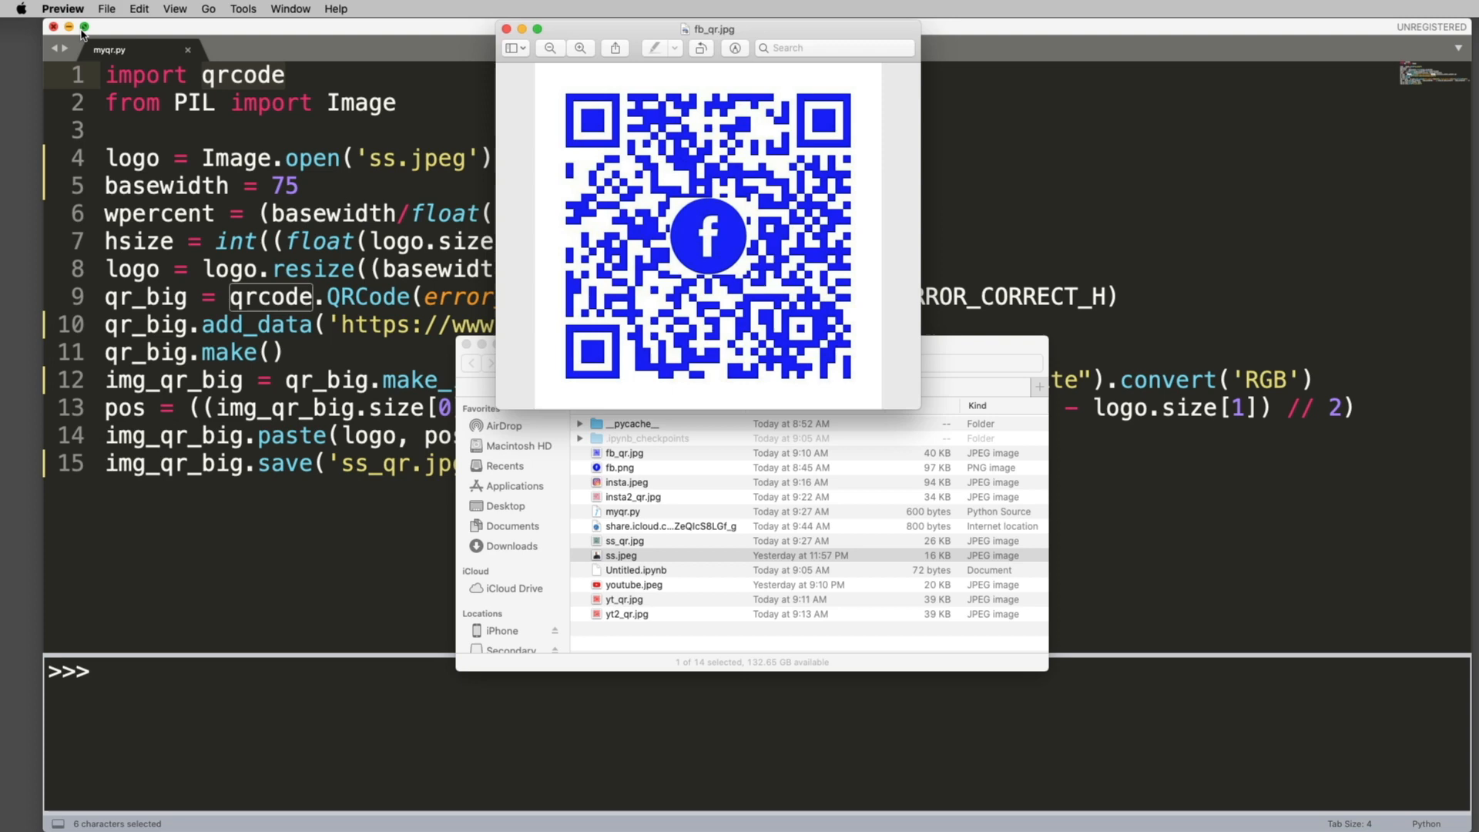
click(506, 29)
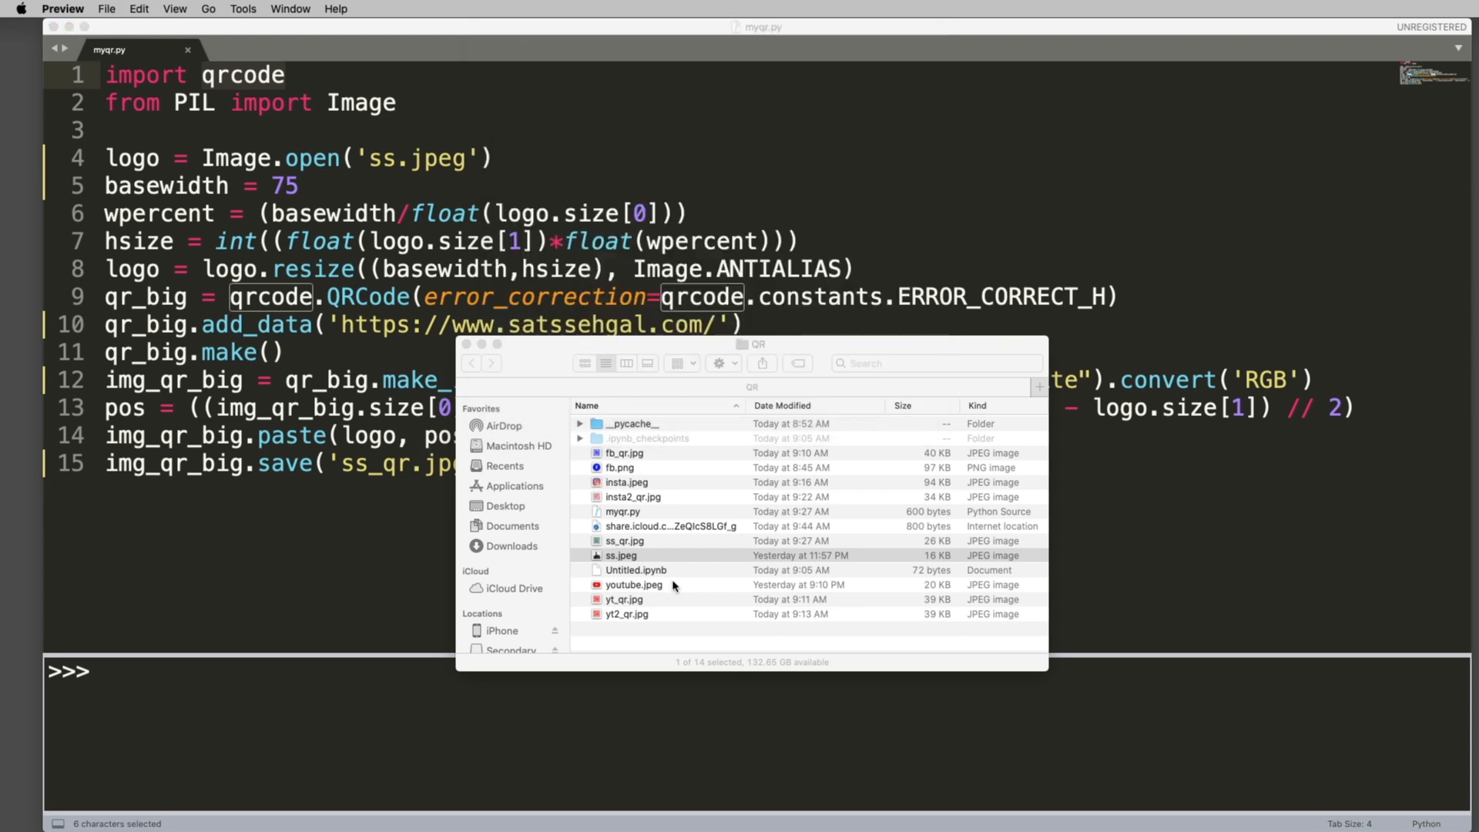
double_click(634, 584)
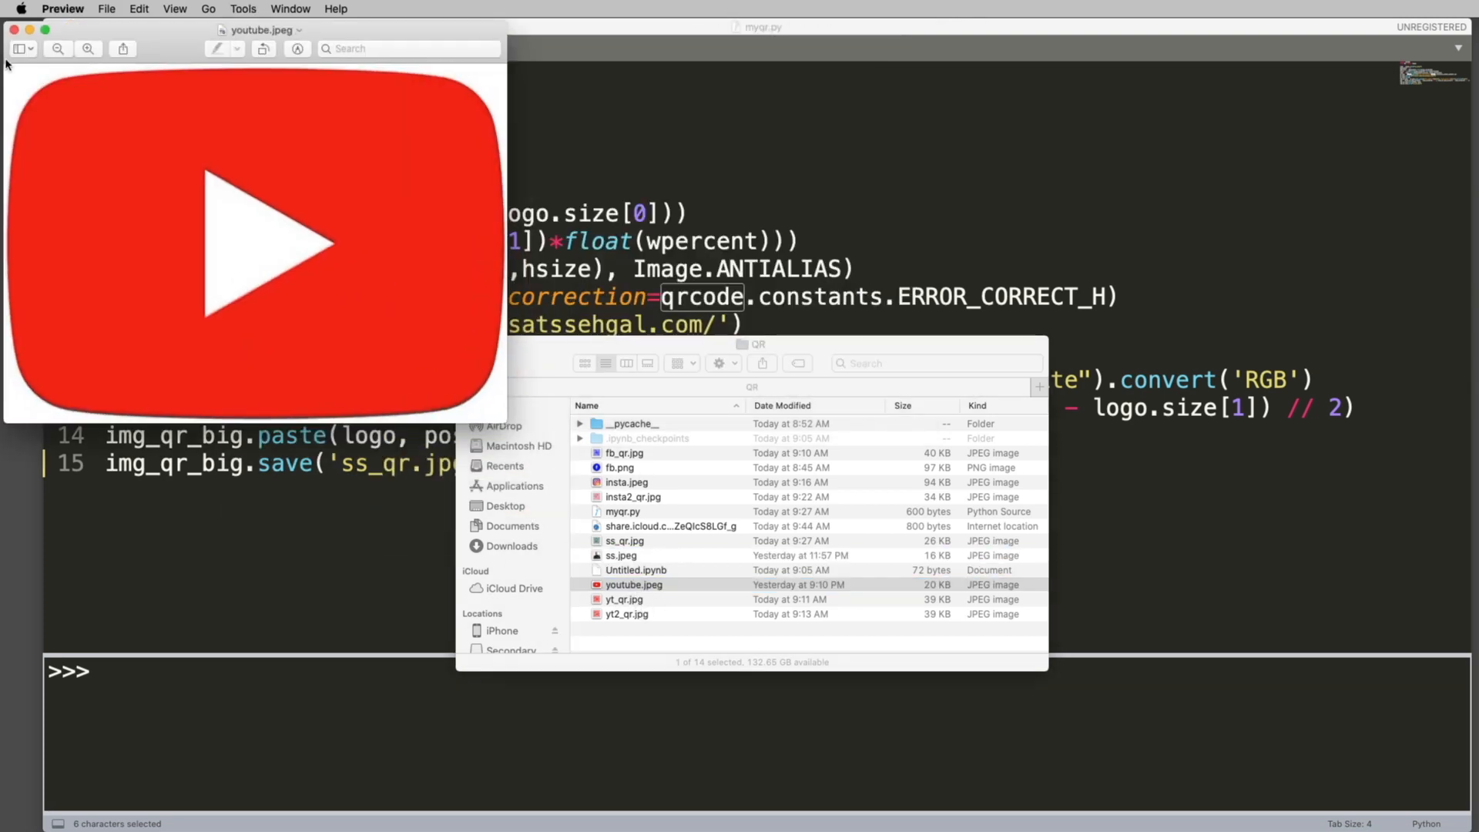
click(14, 29)
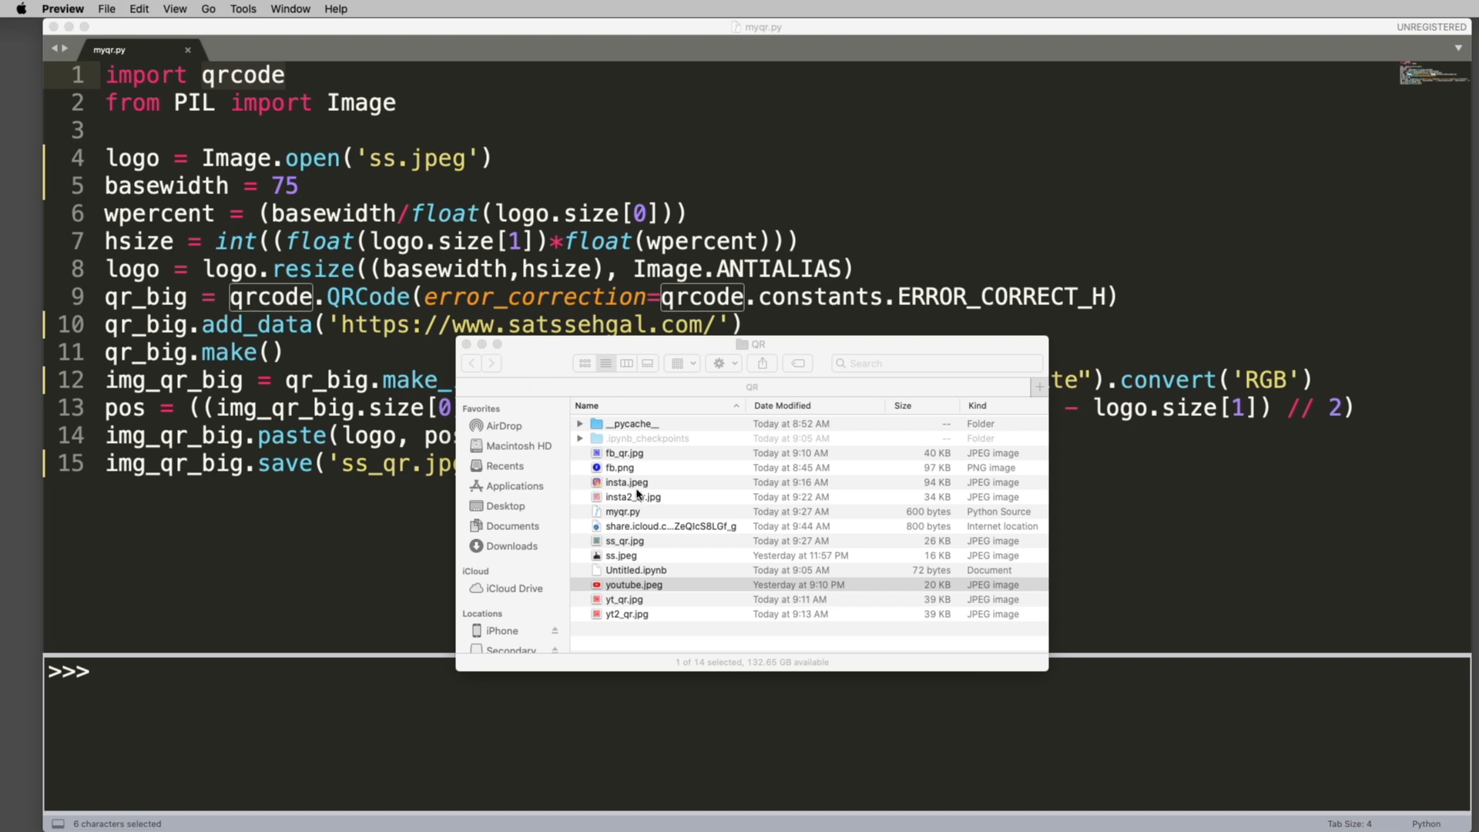
mouse_move(353, 228)
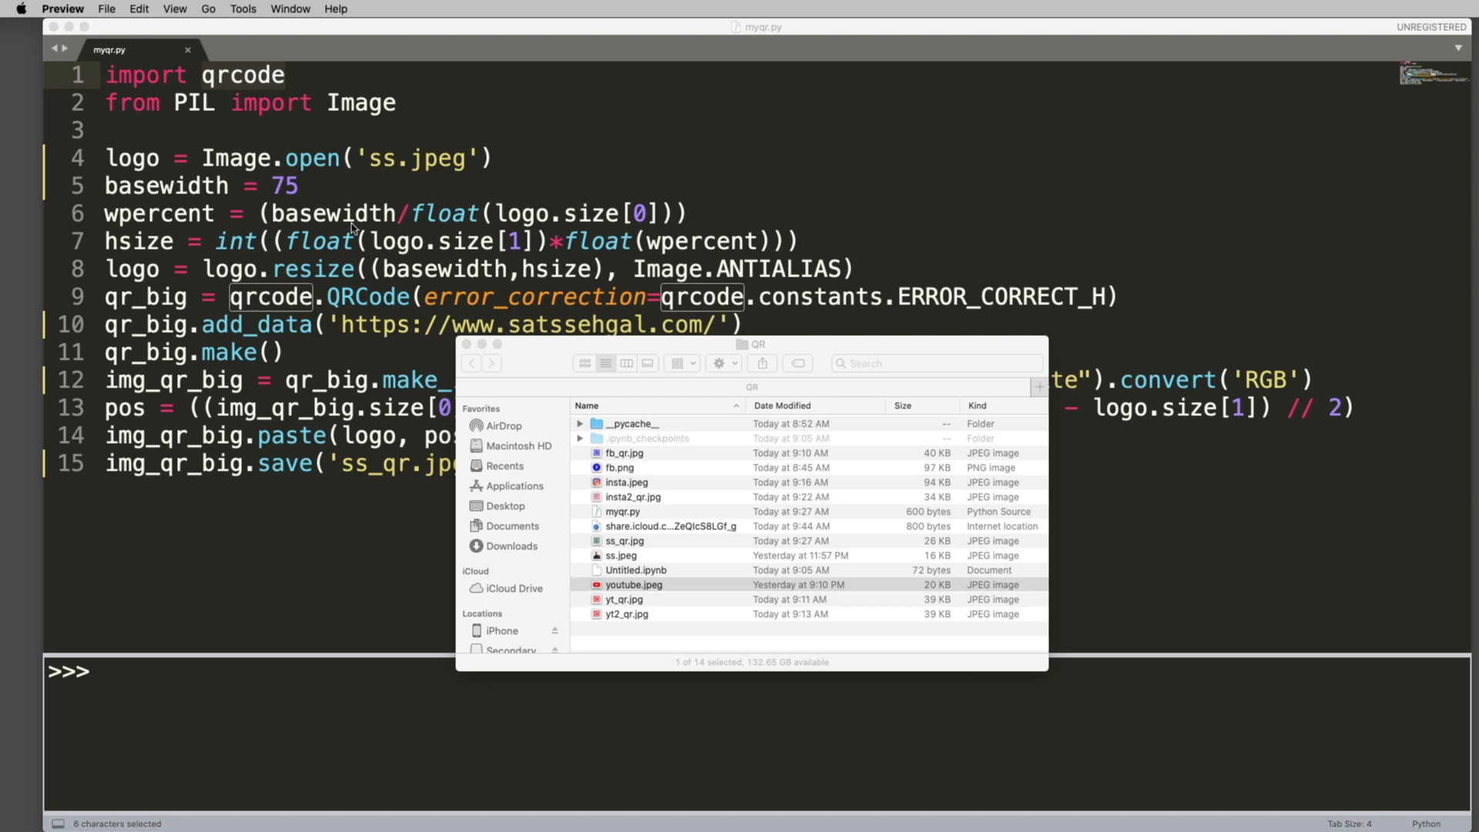
mouse_move(411, 172)
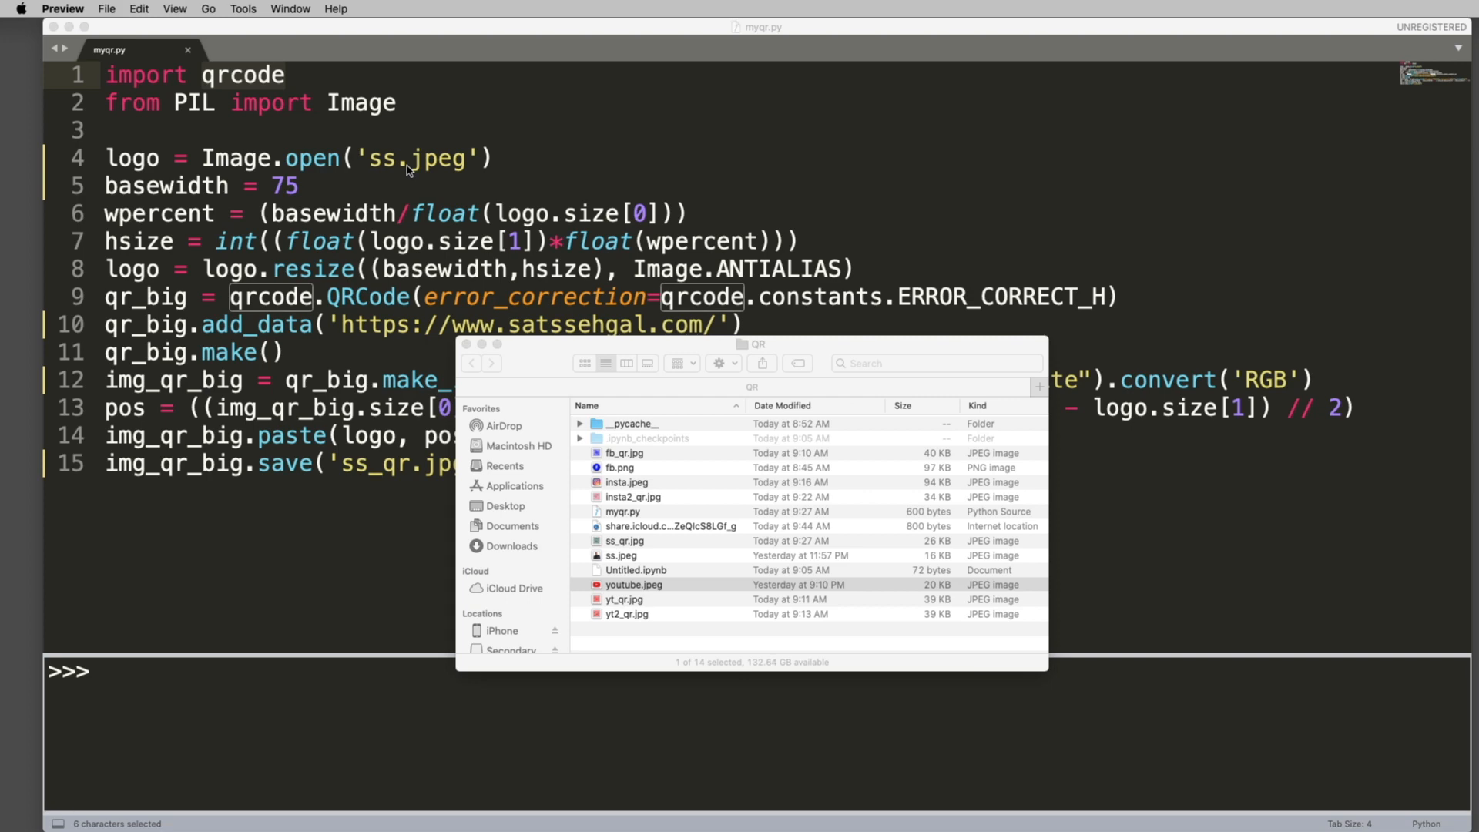
mouse_move(299, 192)
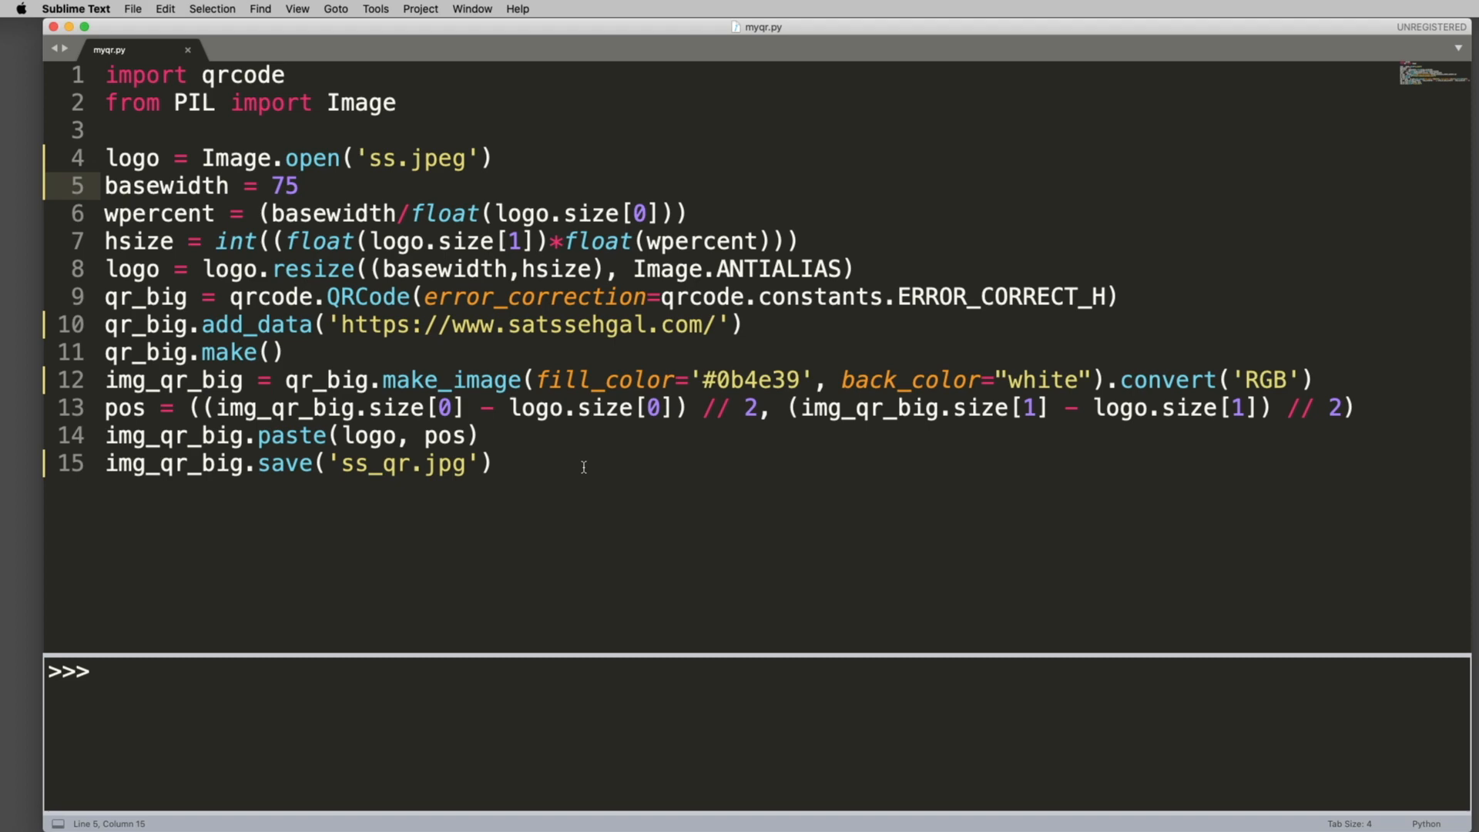
mouse_move(600, 426)
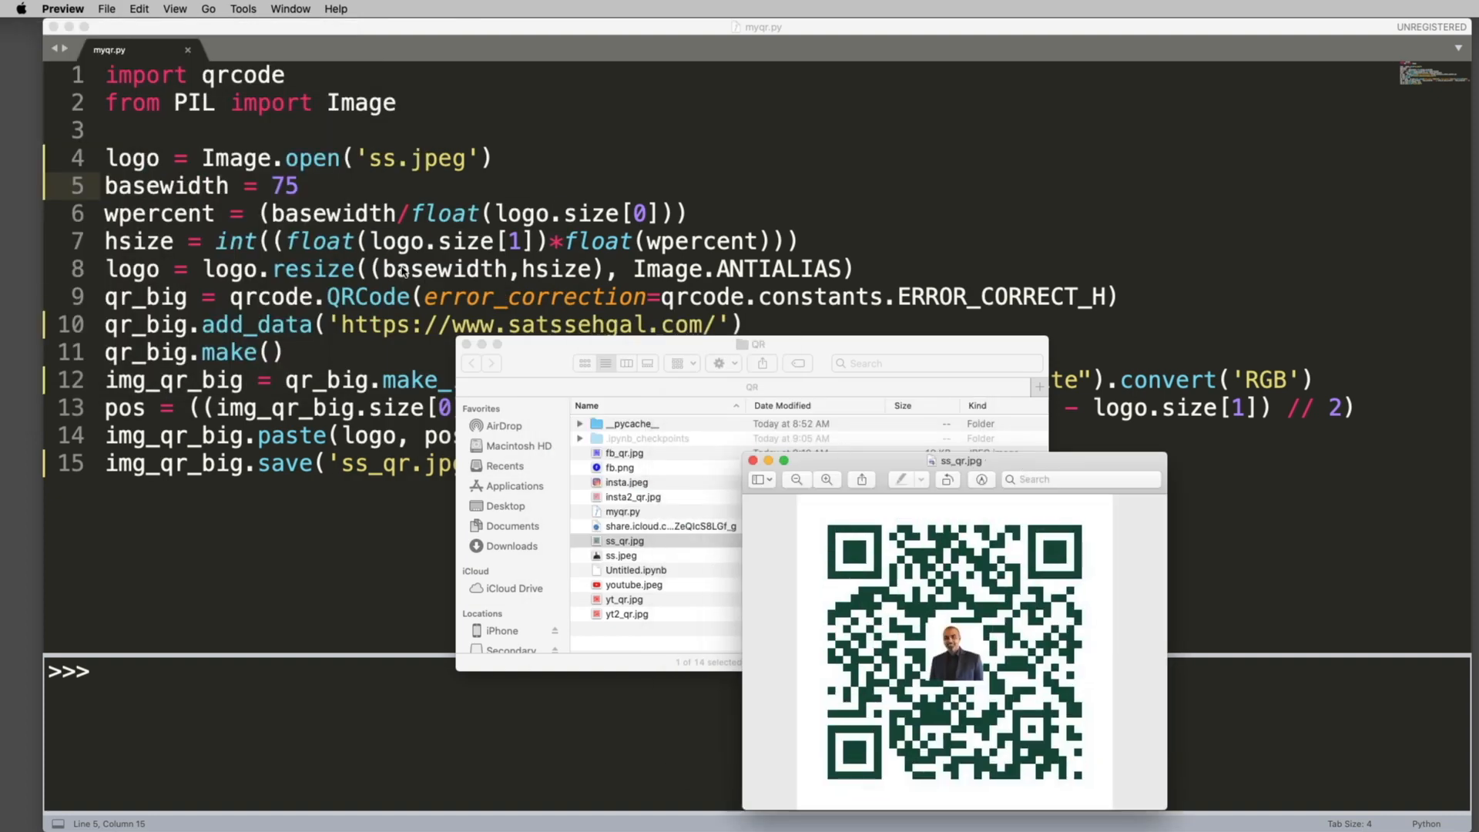
mouse_move(567, 243)
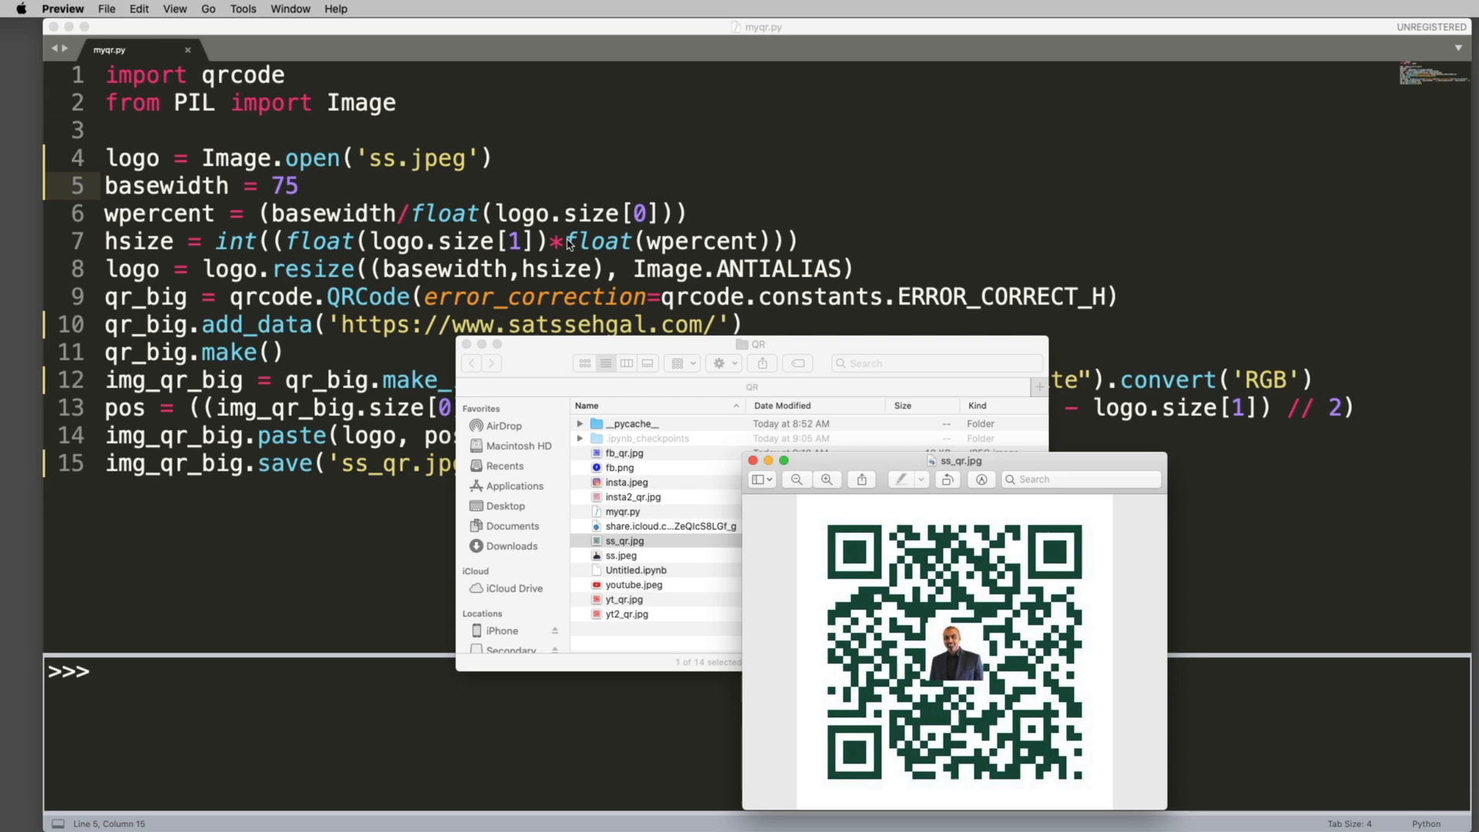
mouse_move(320, 227)
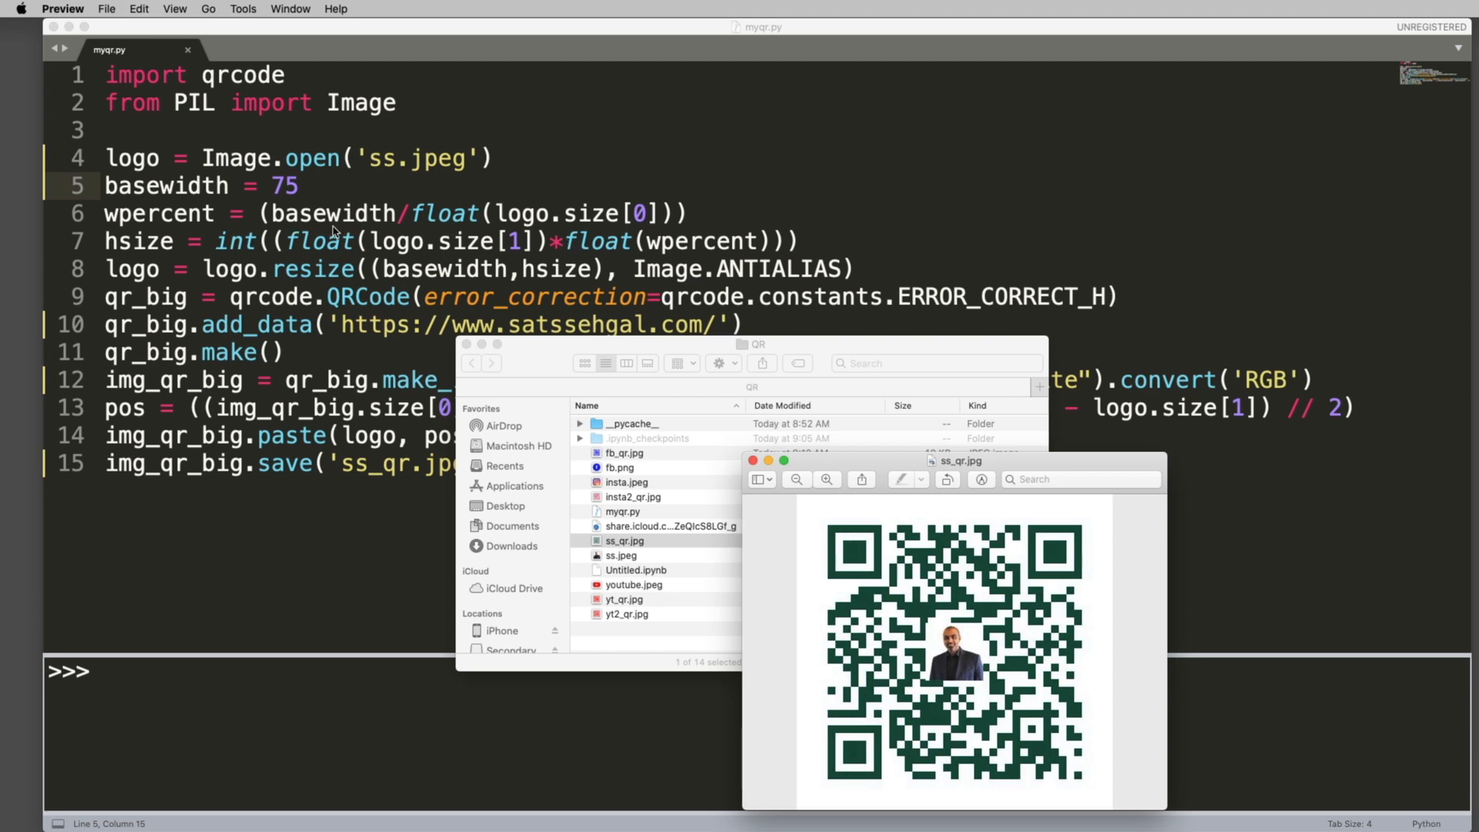
mouse_move(620, 232)
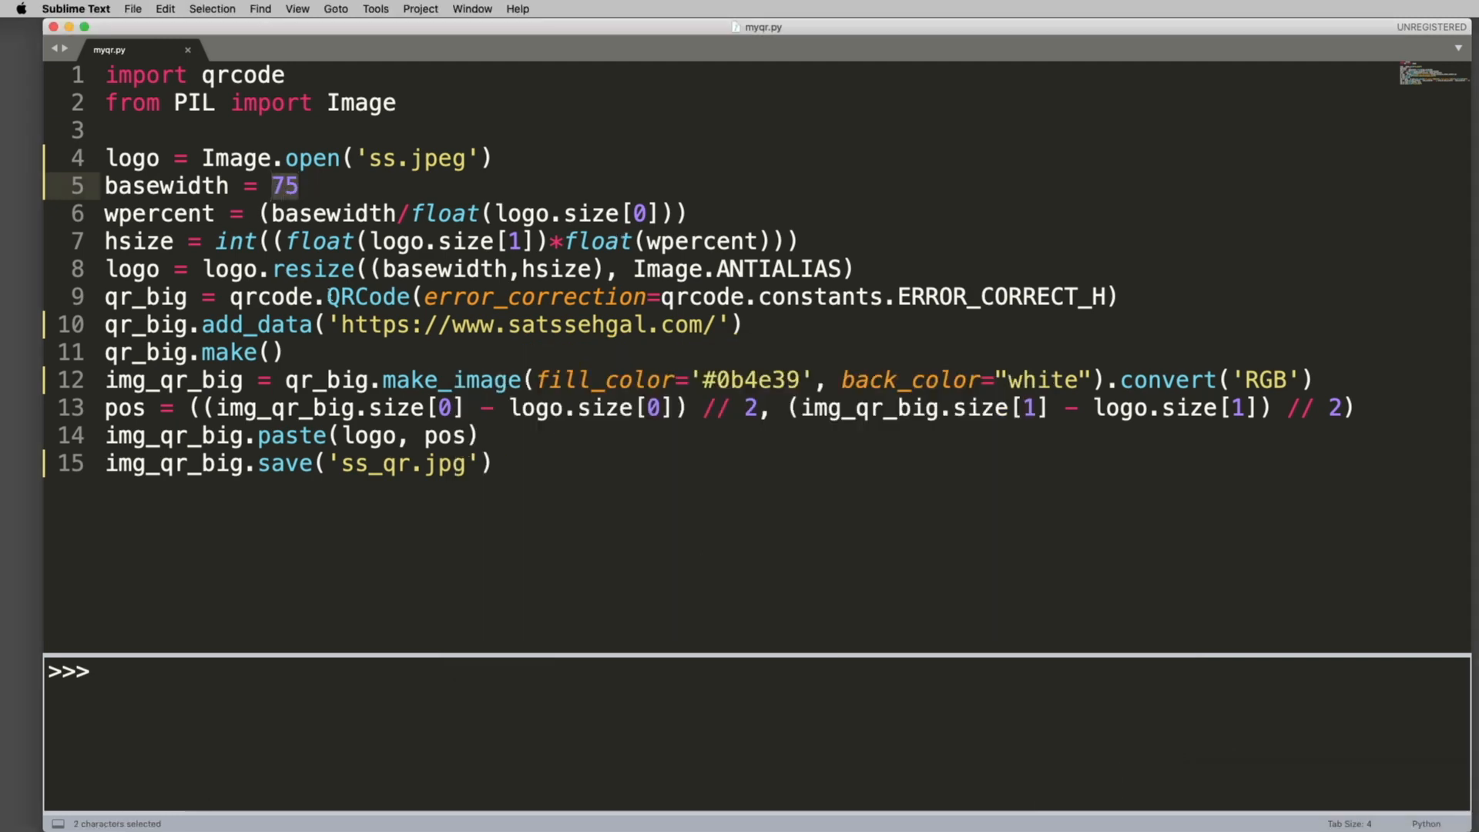
Edit the basewidth value, rebuild, and view the regenerated ss_qr.jpg in Preview.
text(15)
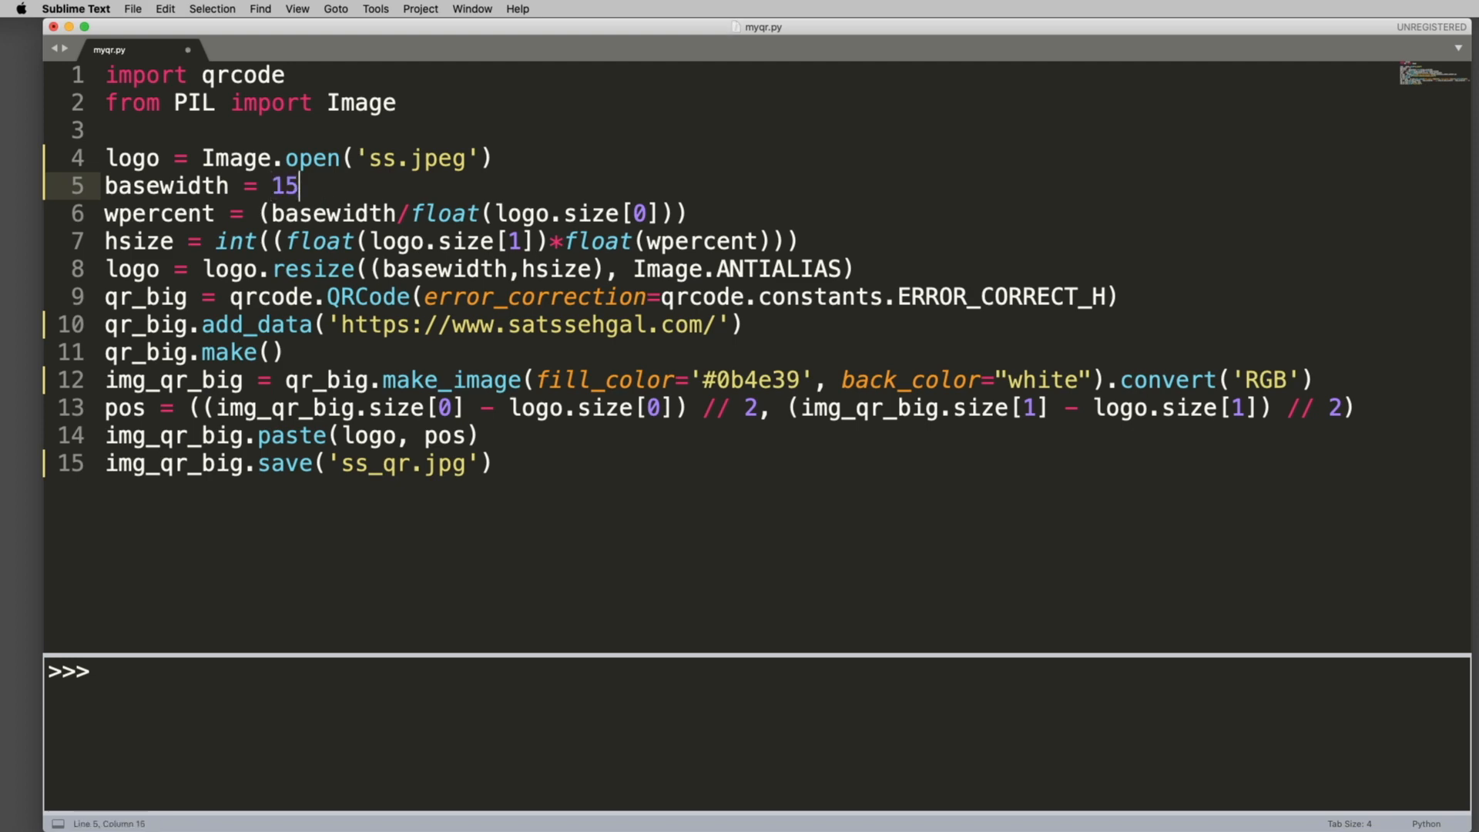
text(0)
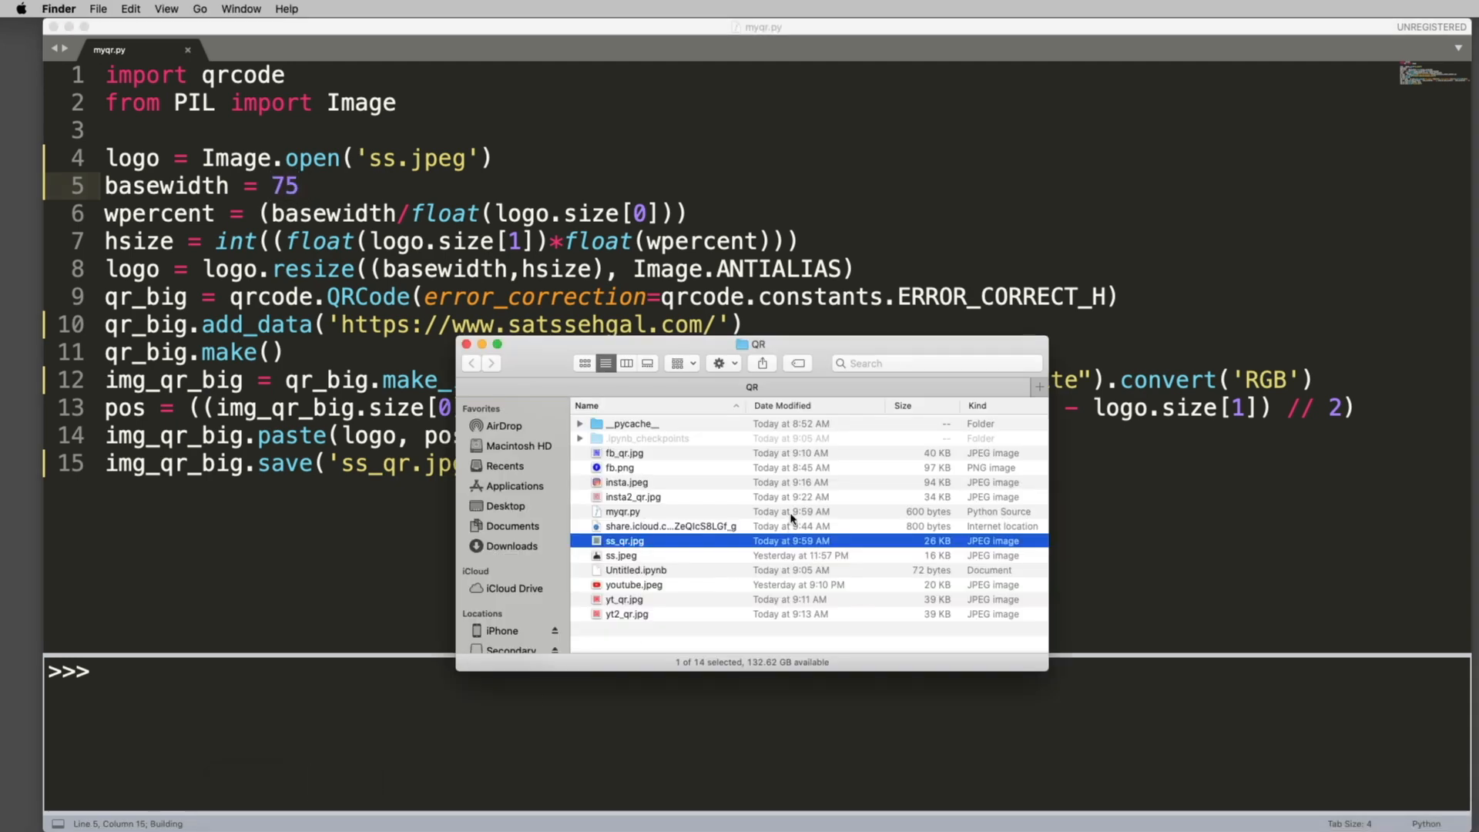
double_click(625, 541)
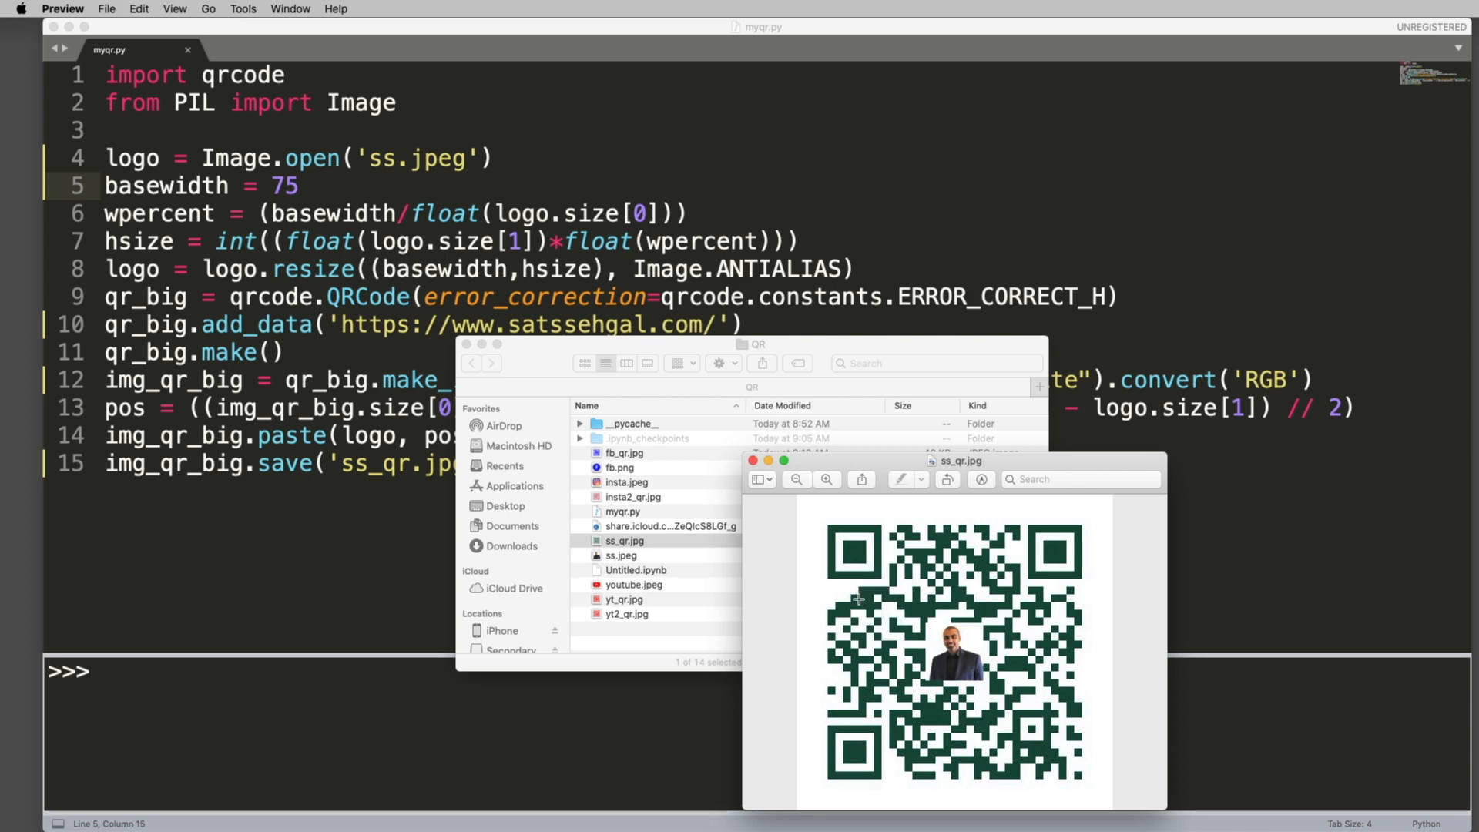
mouse_move(877, 613)
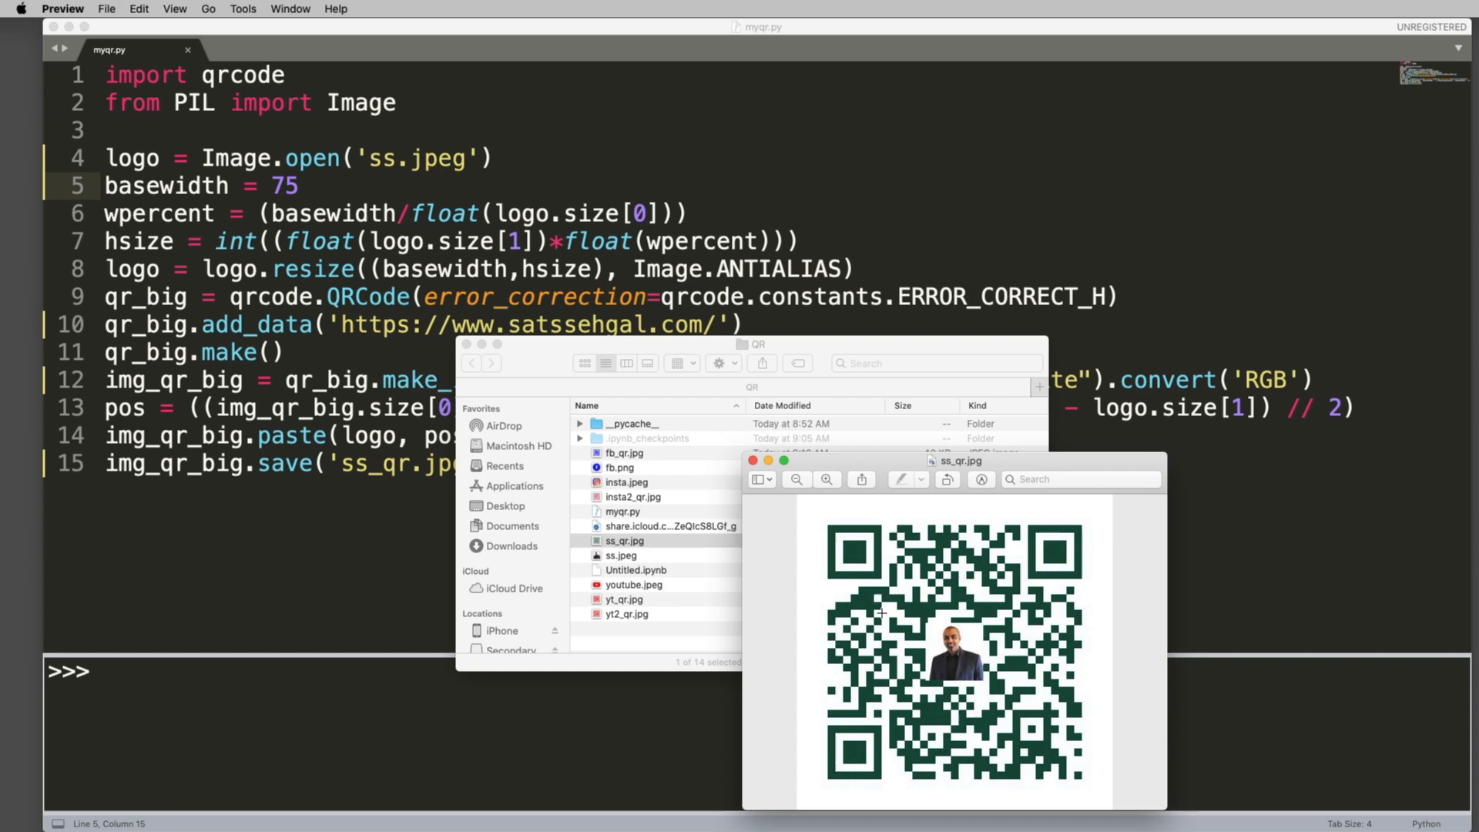
mouse_move(871, 543)
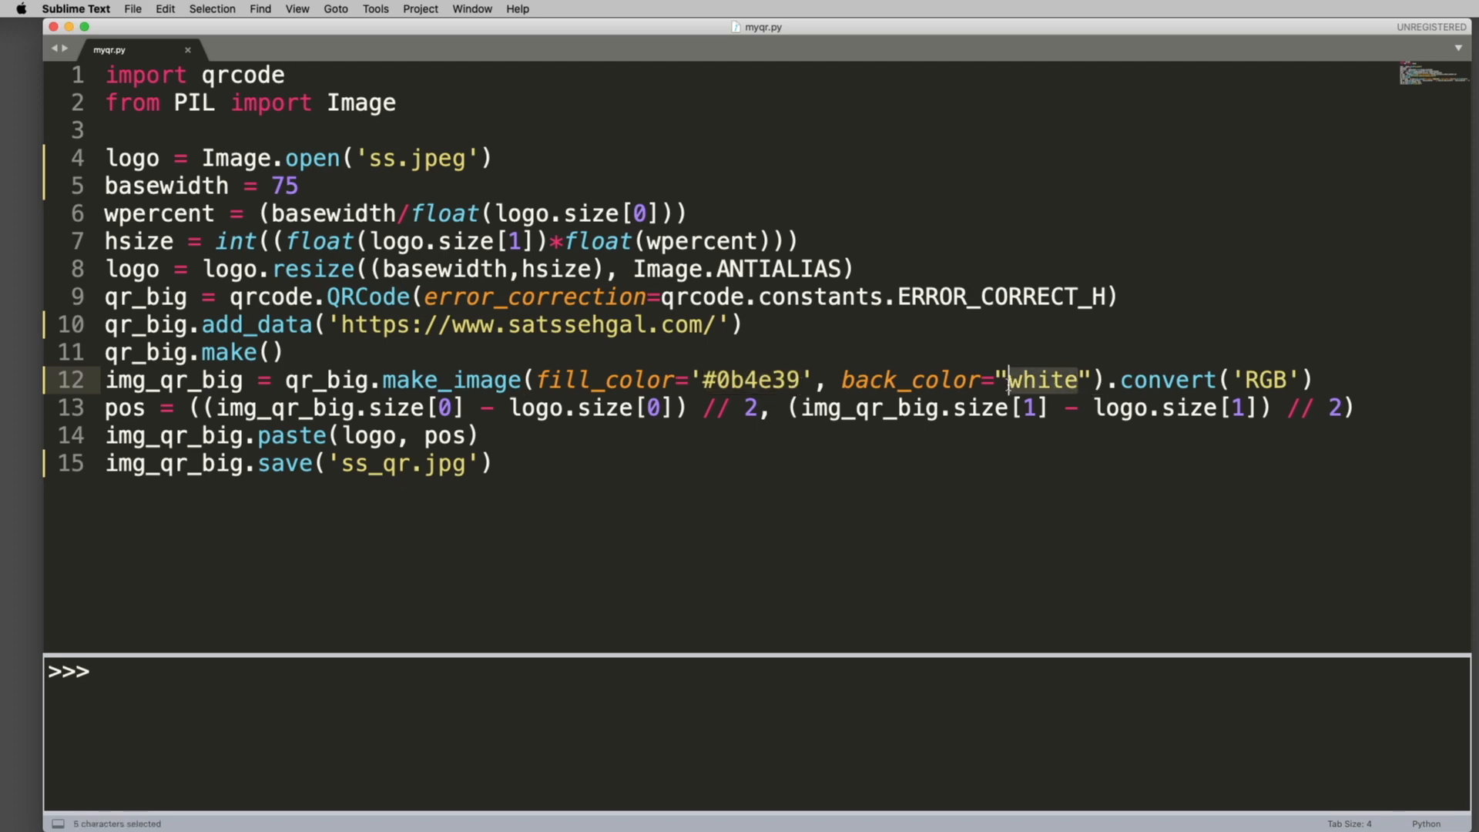
double_click(377, 462)
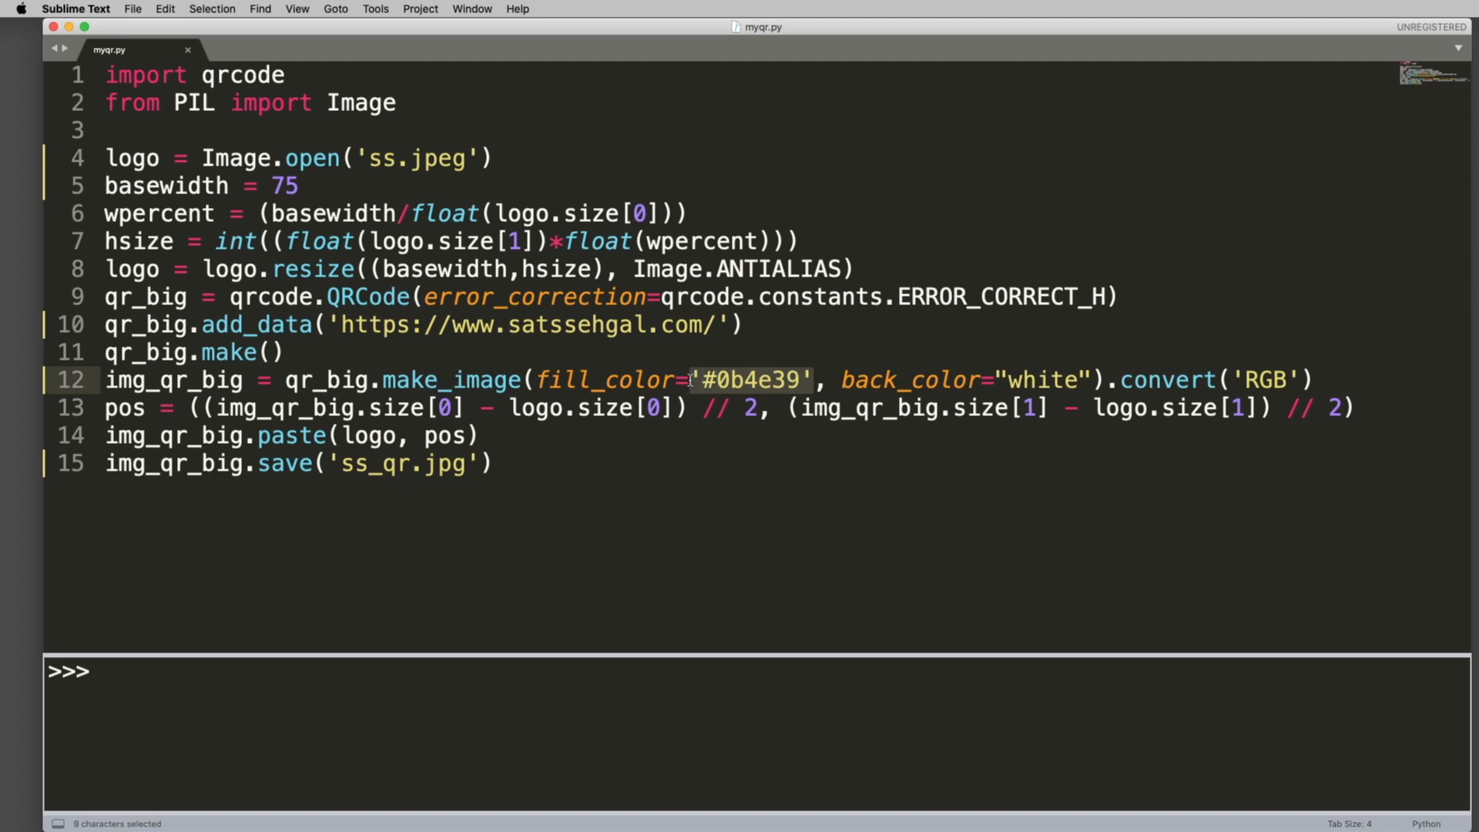
double_click(396, 463)
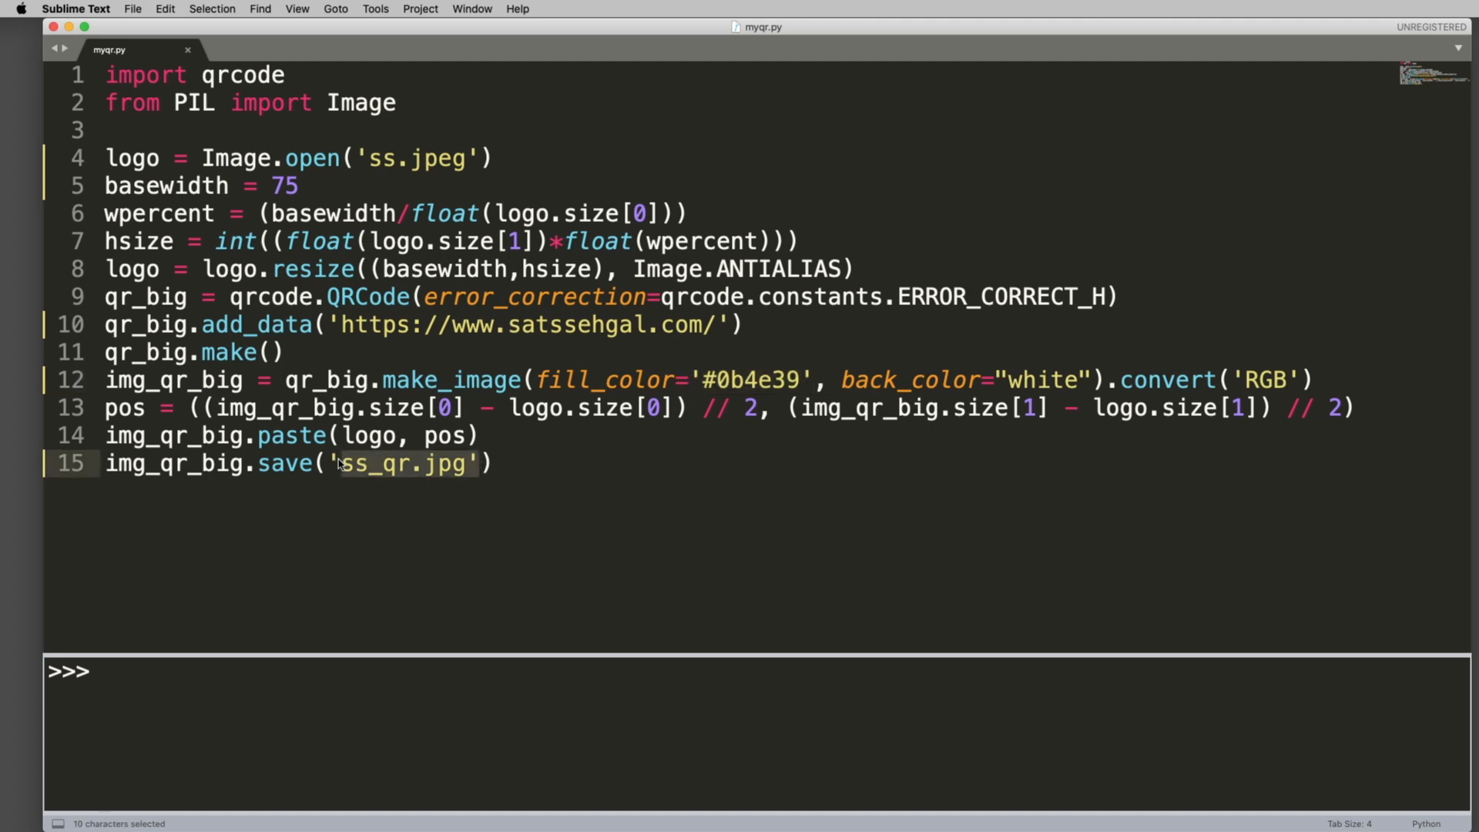